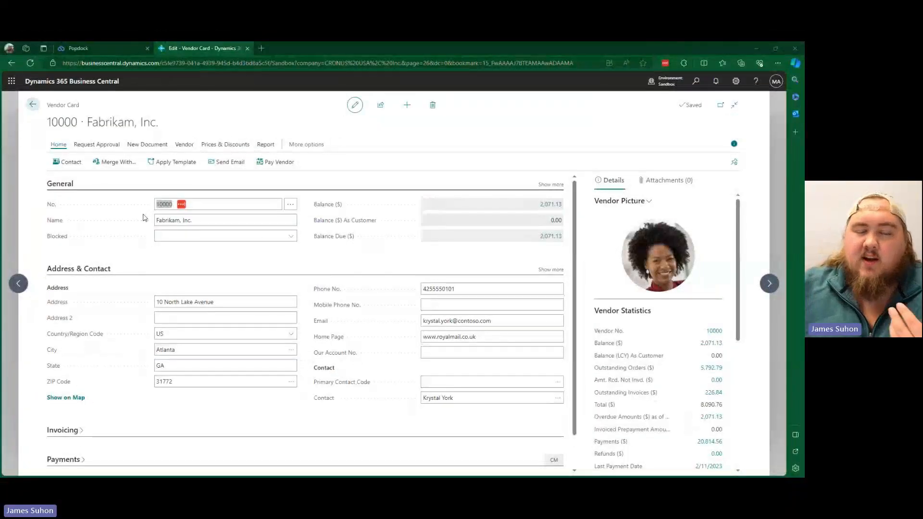
mouse_move(455, 253)
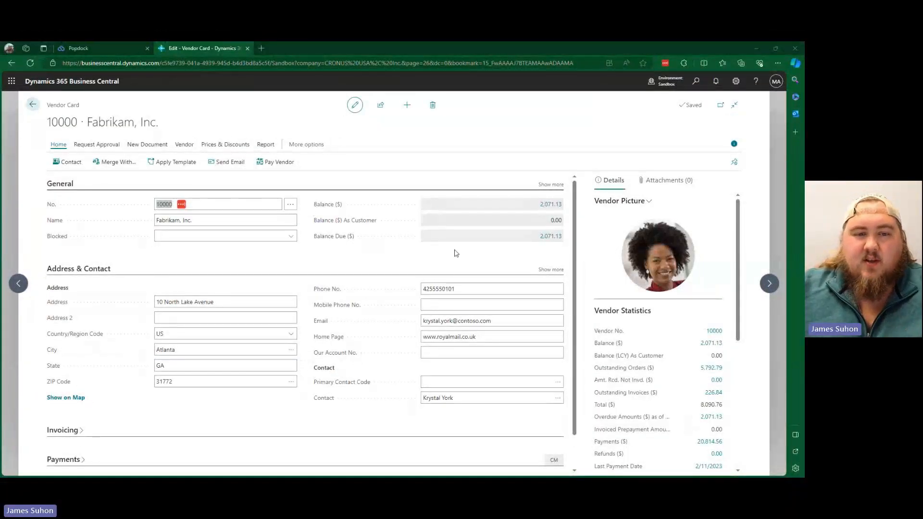
In Popdock's Developer area, edit the Vendor Items widget and show its Fields list
scroll("down", 3)
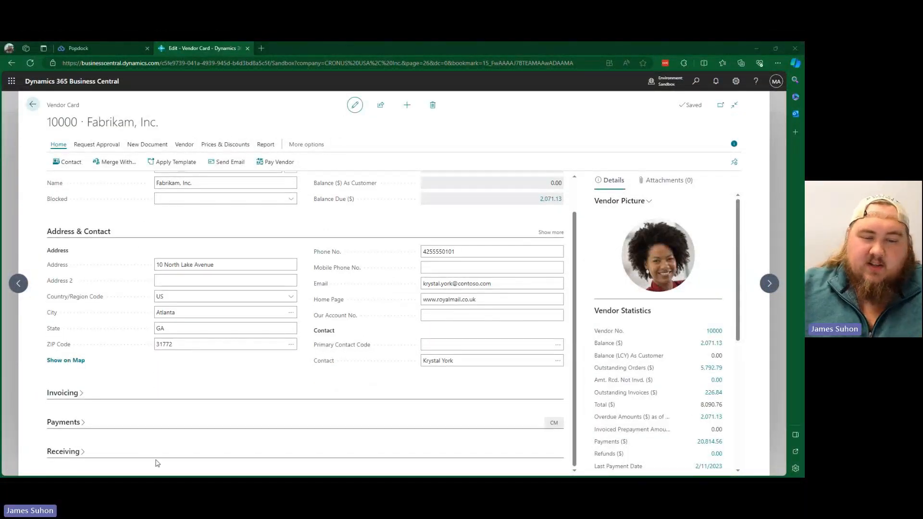
mouse_move(378, 410)
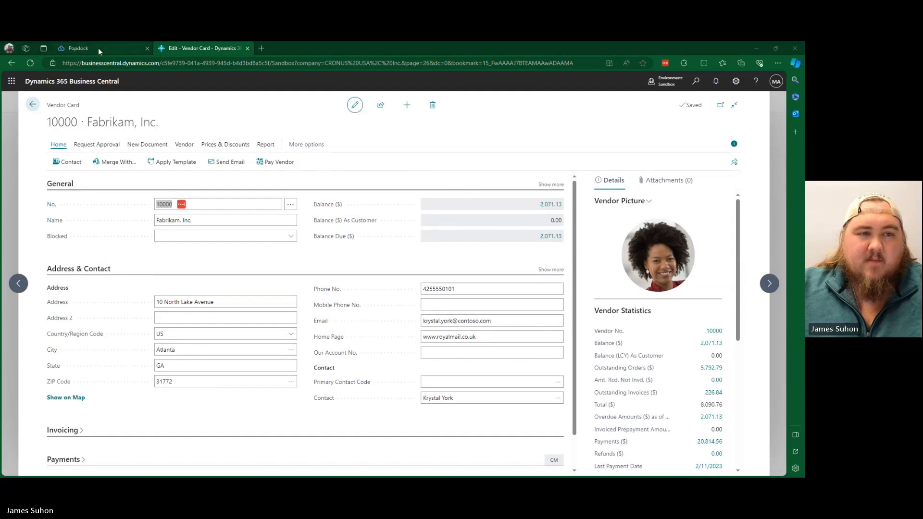
left_click(89, 48)
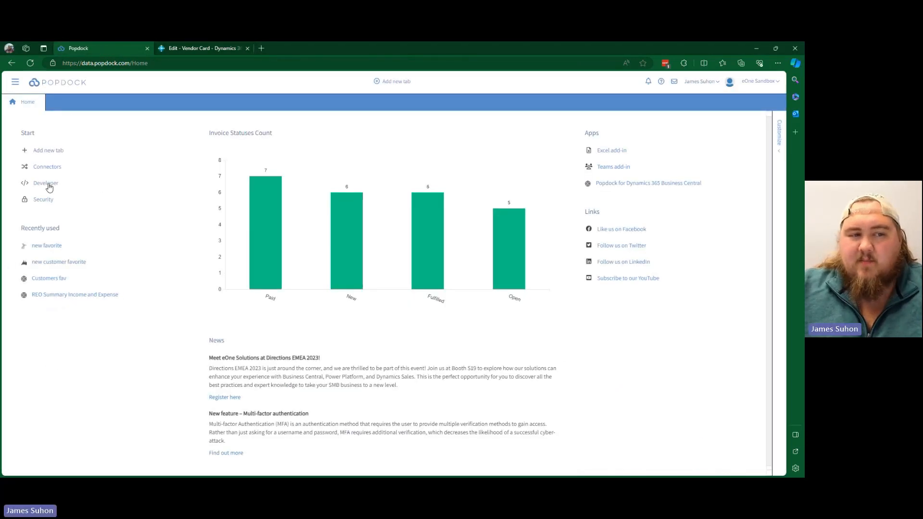
left_click(45, 182)
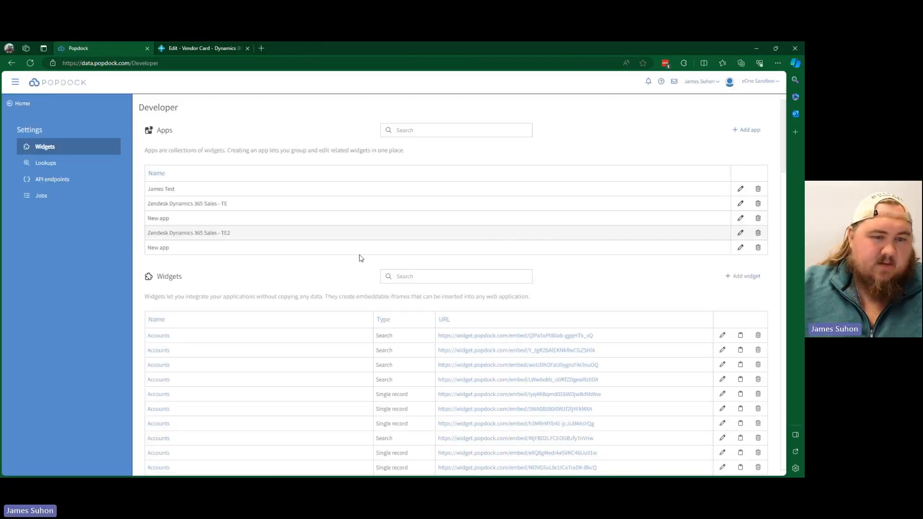
scroll("down", 3)
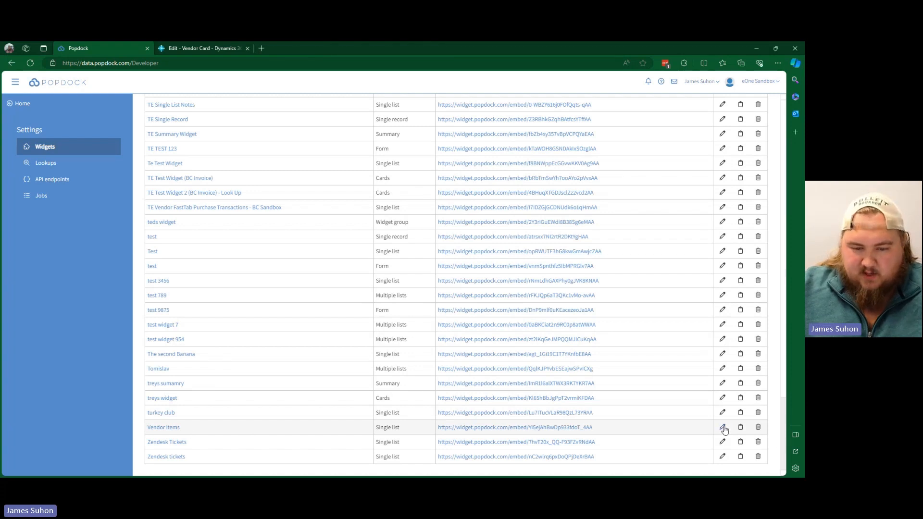
left_click(722, 427)
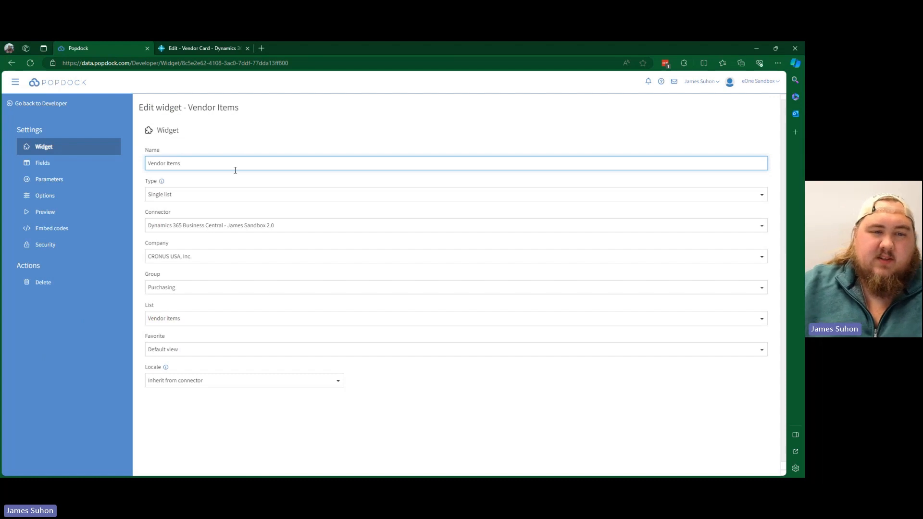
mouse_move(143, 318)
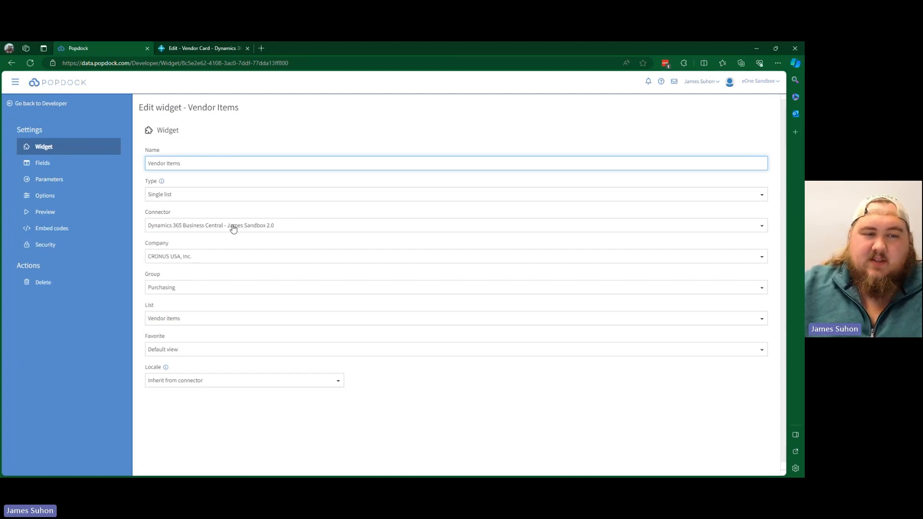
left_click(42, 162)
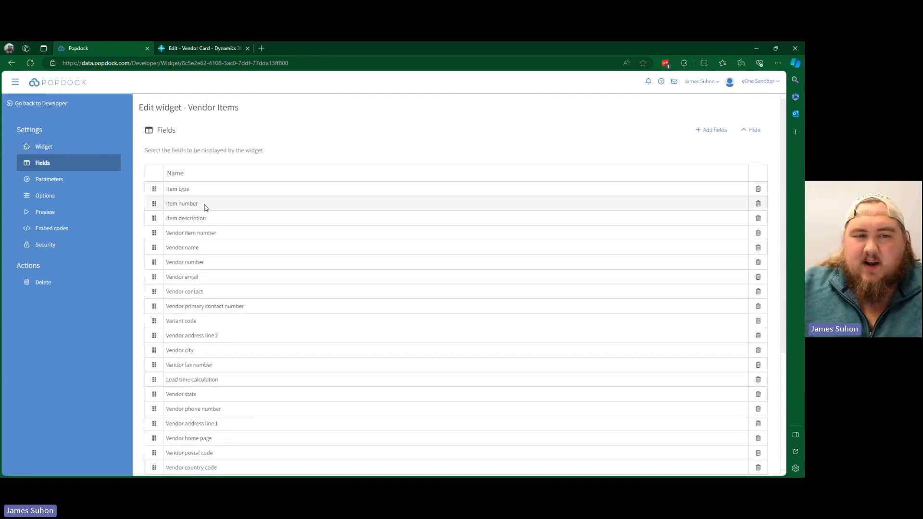
mouse_move(222, 238)
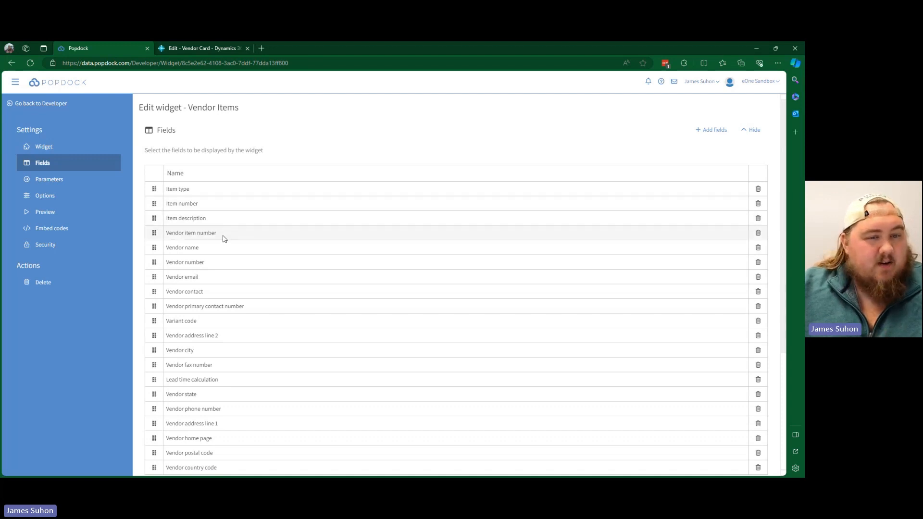
mouse_move(164, 251)
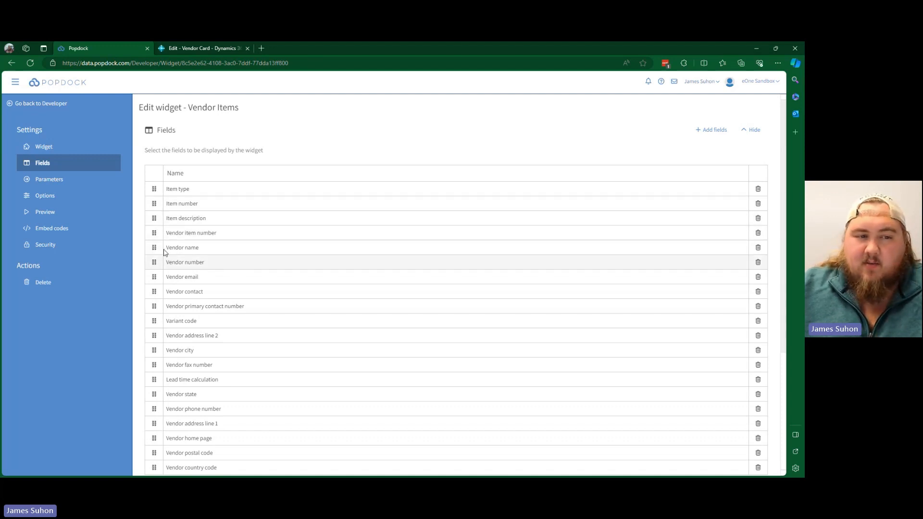
Under Parameters, choose the James Sandbox 2.0 connector and the Vendor Card - Fast tab environment
left_click(49, 179)
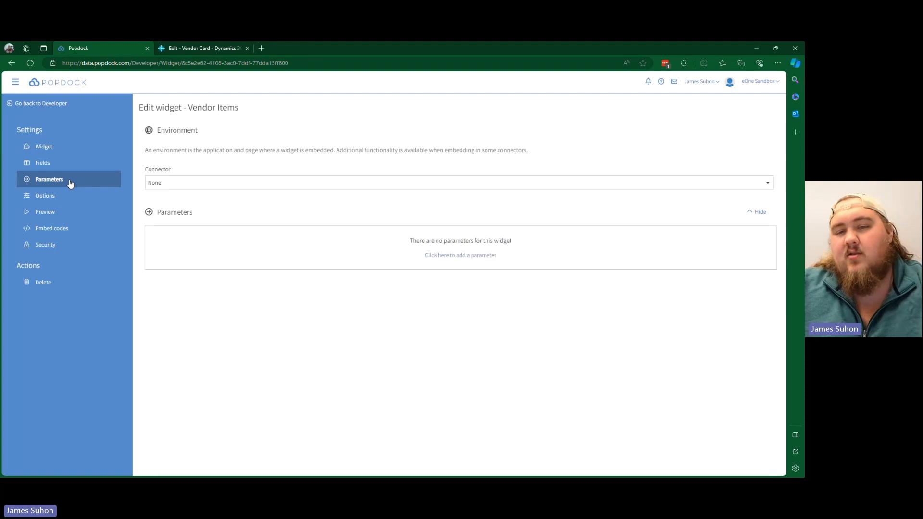
mouse_move(156, 203)
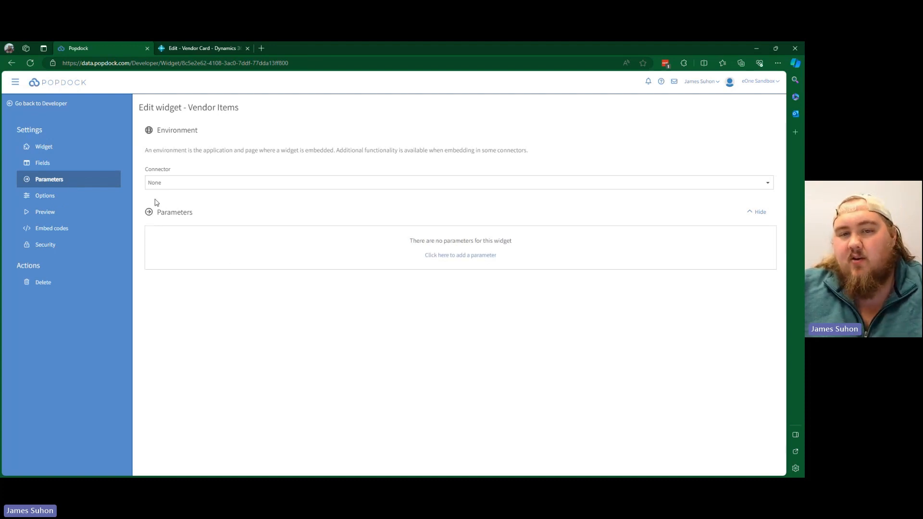
mouse_move(371, 186)
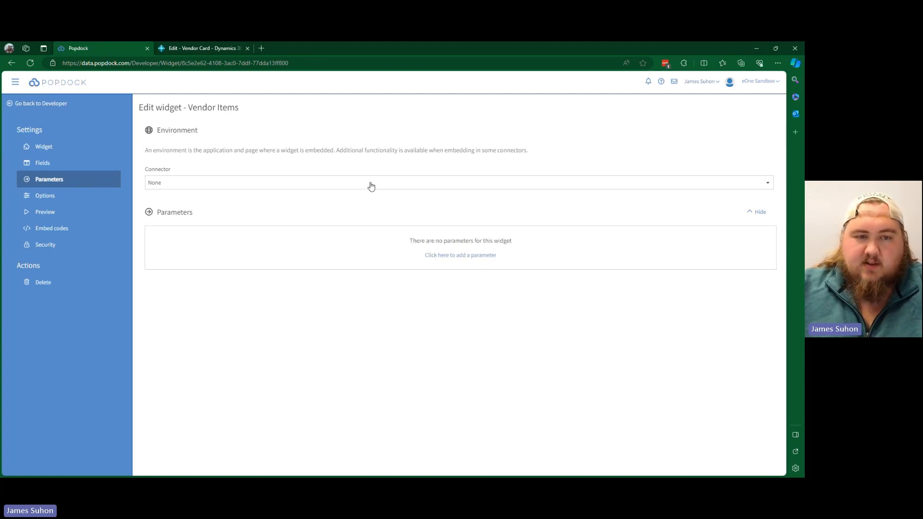
left_click(371, 182)
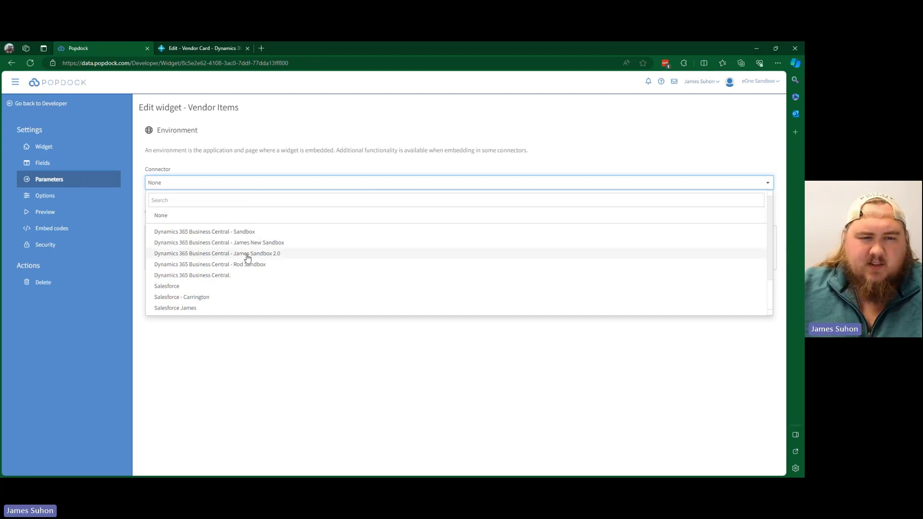
left_click(216, 252)
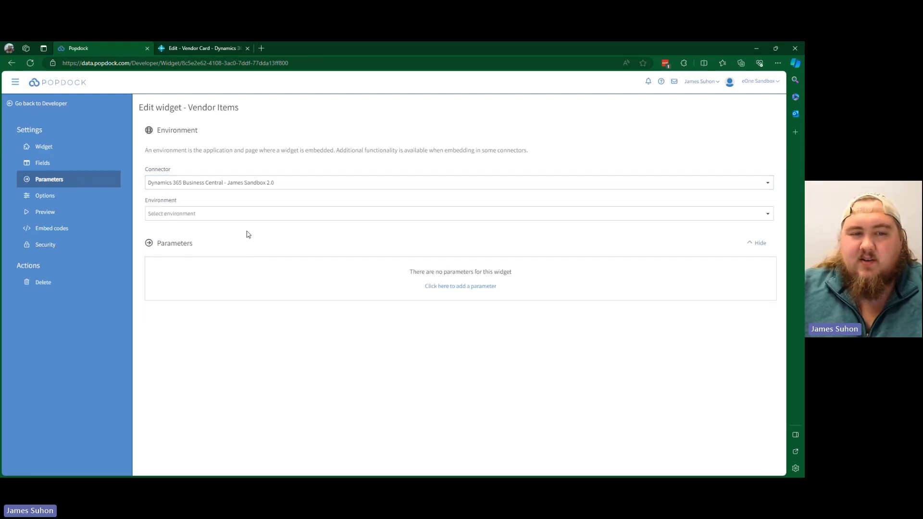
left_click(457, 213)
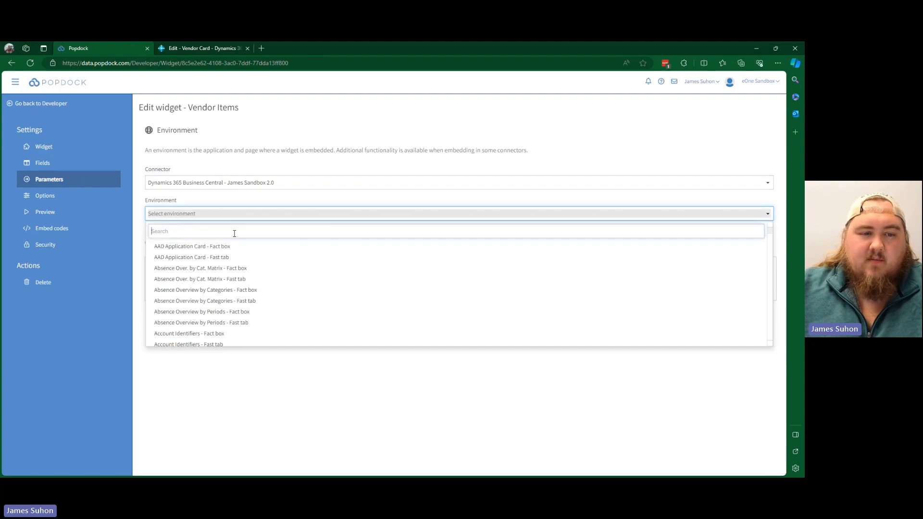
type("vendor card")
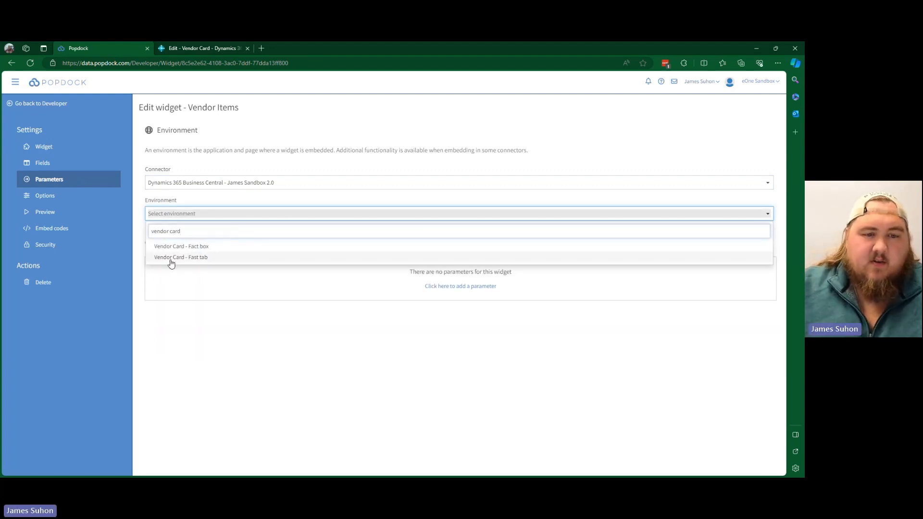
left_click(181, 258)
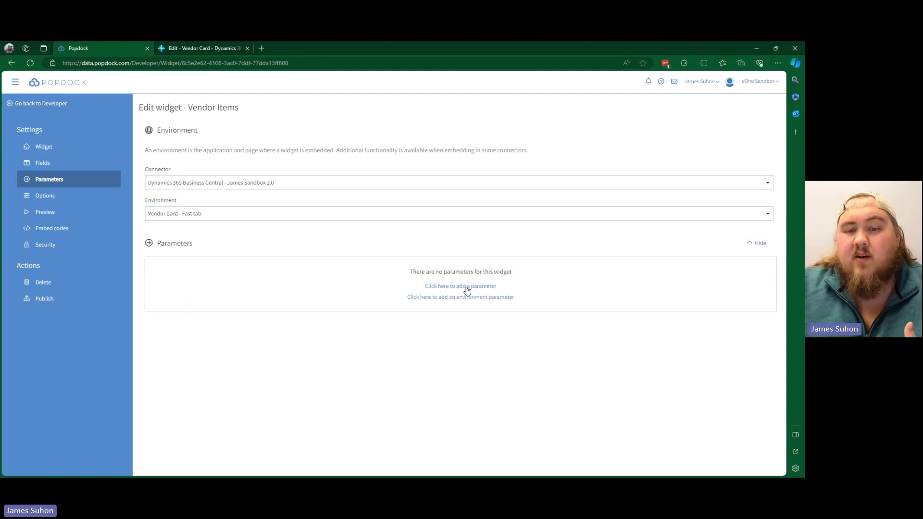
Add a Vendor No. environment parameter mapped to the Vendor number field
left_click(460, 287)
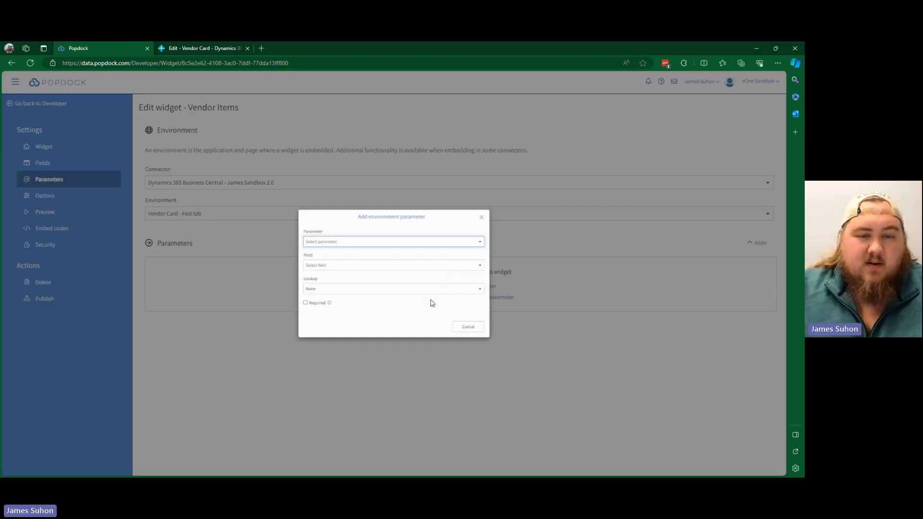
left_click(391, 241)
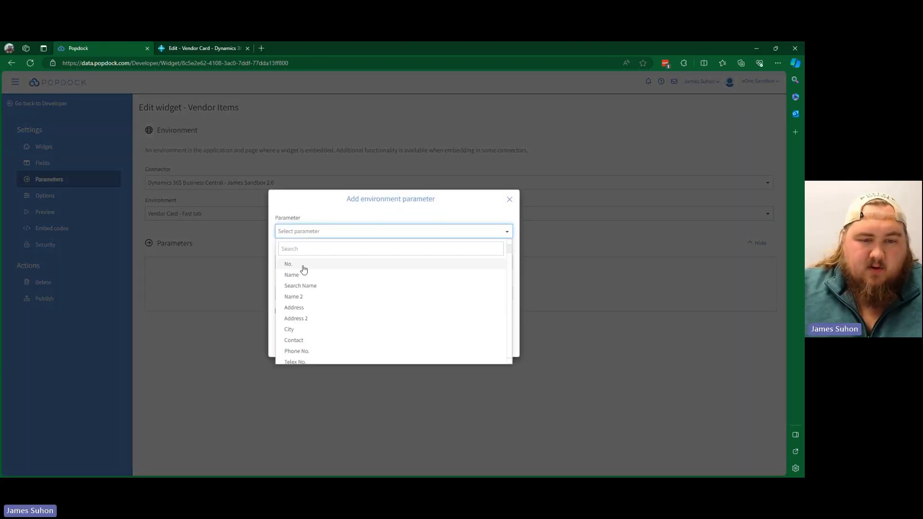
scroll("down", 3)
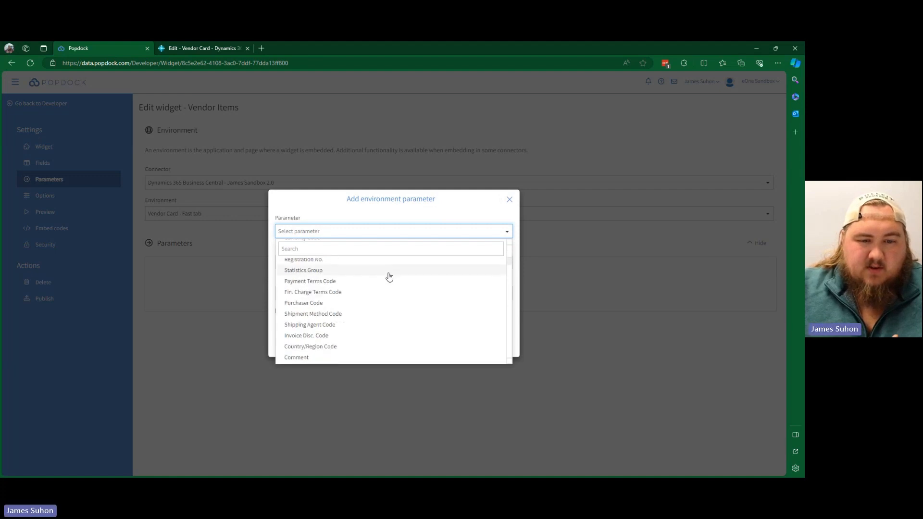
scroll("down", 3)
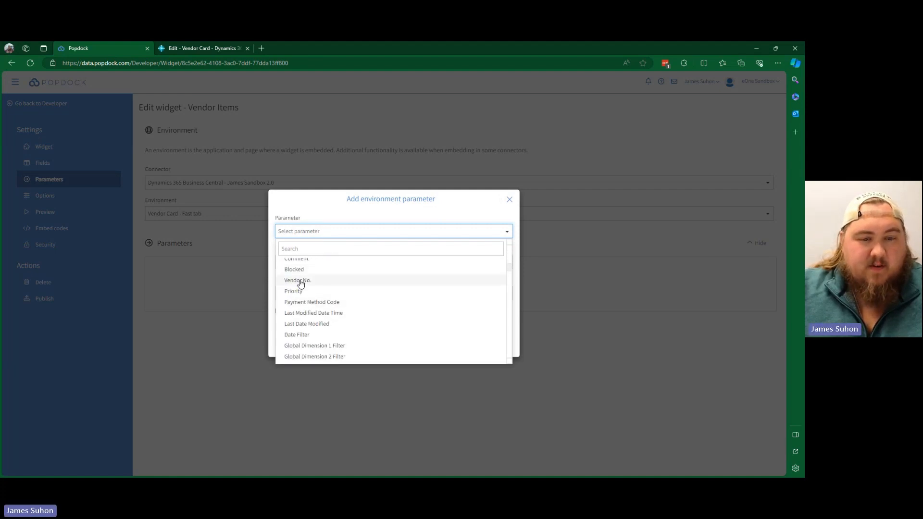
left_click(297, 280)
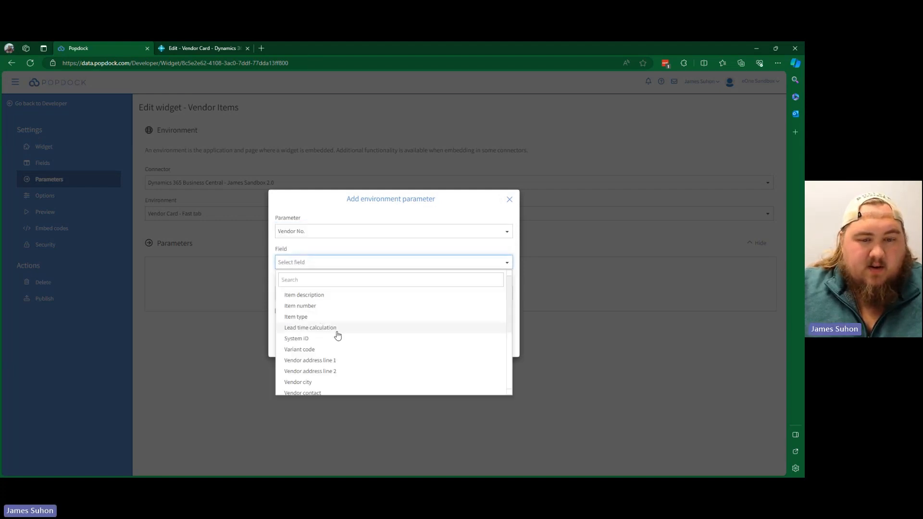
scroll("down", 3)
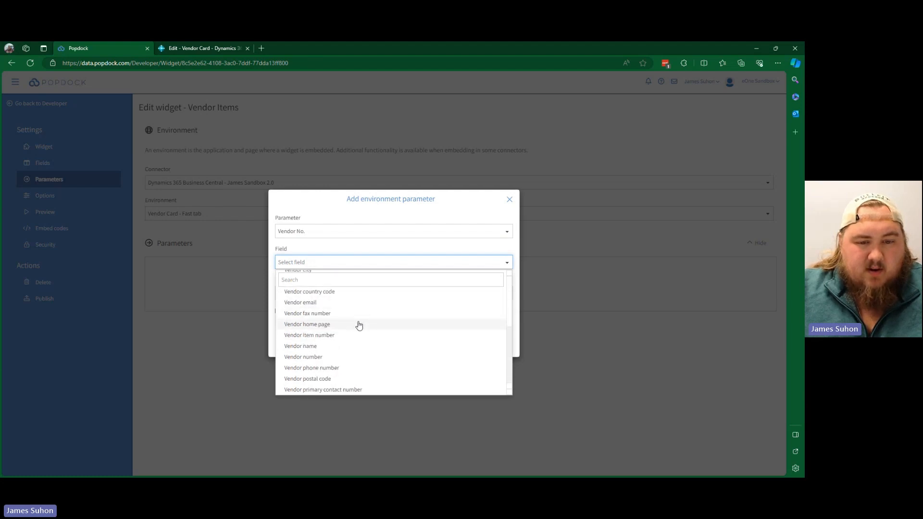
left_click(303, 357)
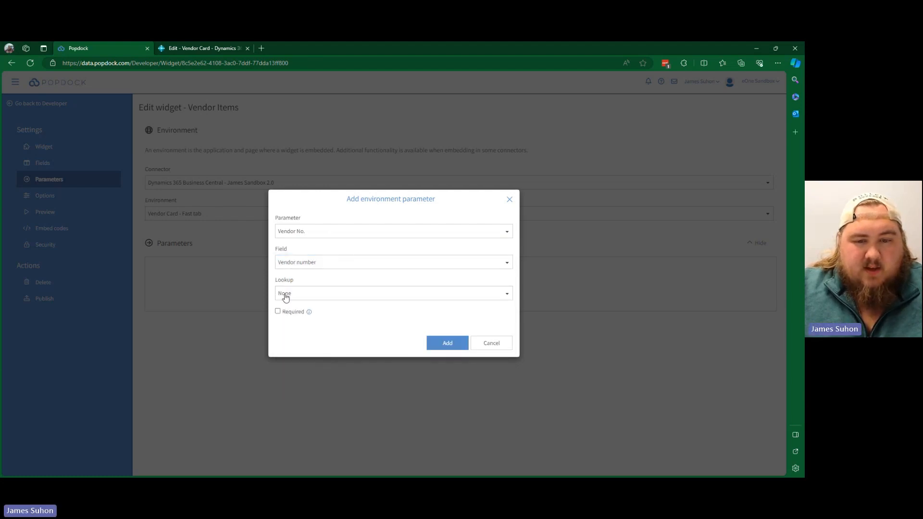
left_click(446, 342)
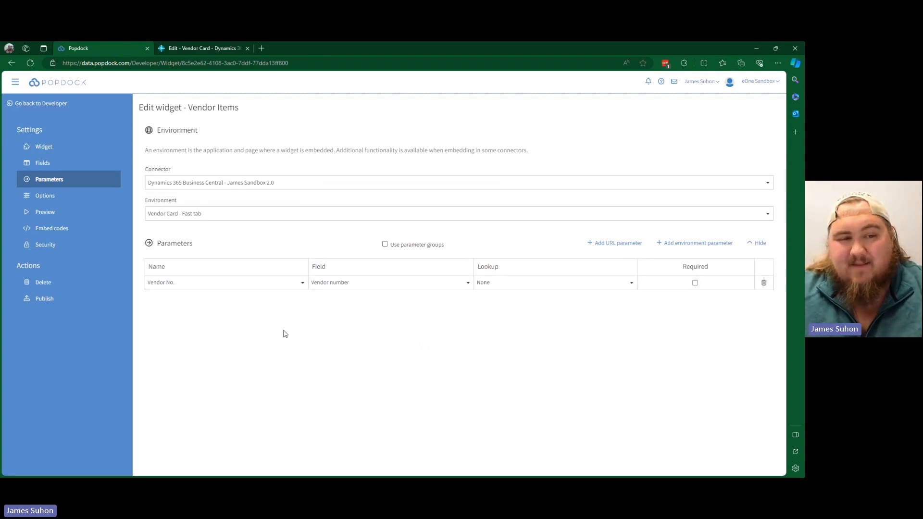
In Options, select all display options (export, grouping, filter, search, totals)
left_click(45, 195)
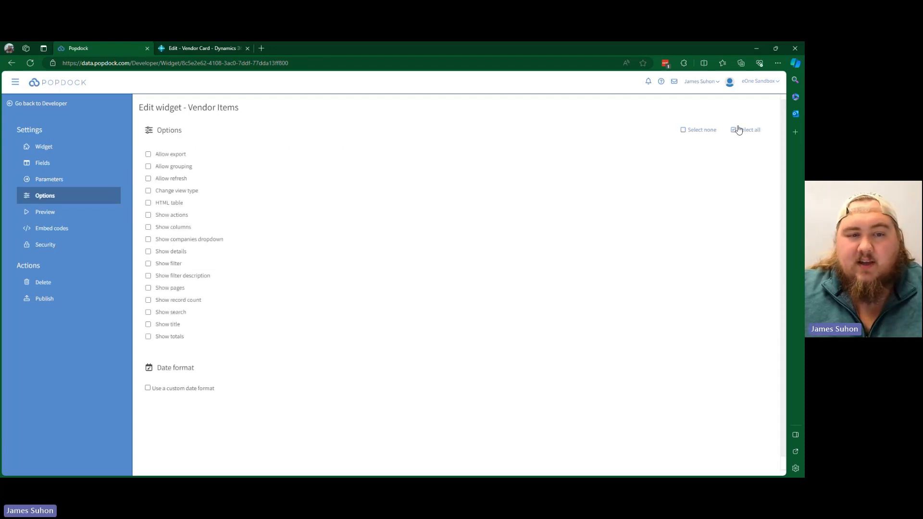
left_click(748, 129)
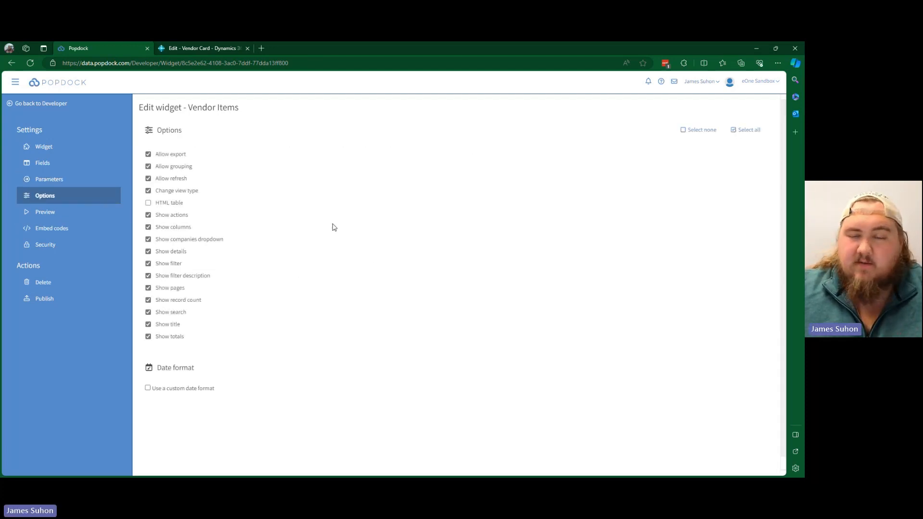
Preview the Vendor Items widget for Vendor No. 10000
left_click(45, 211)
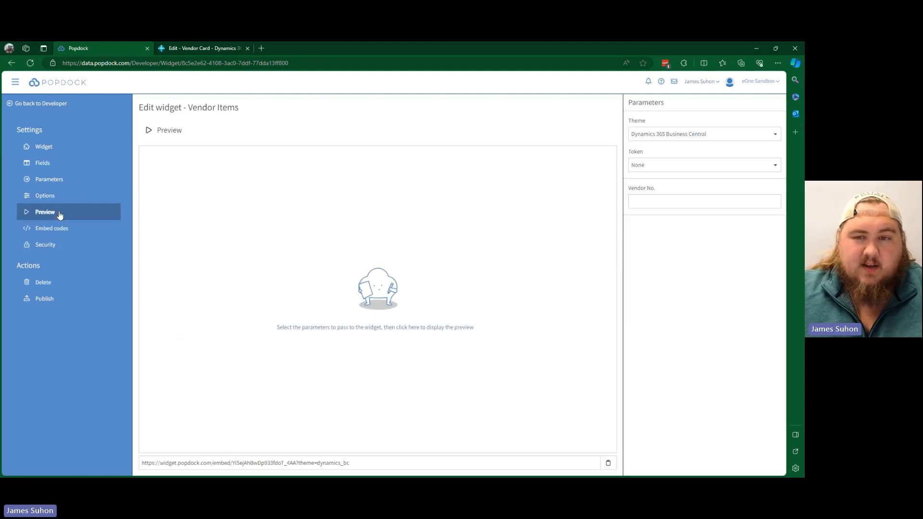
type("1")
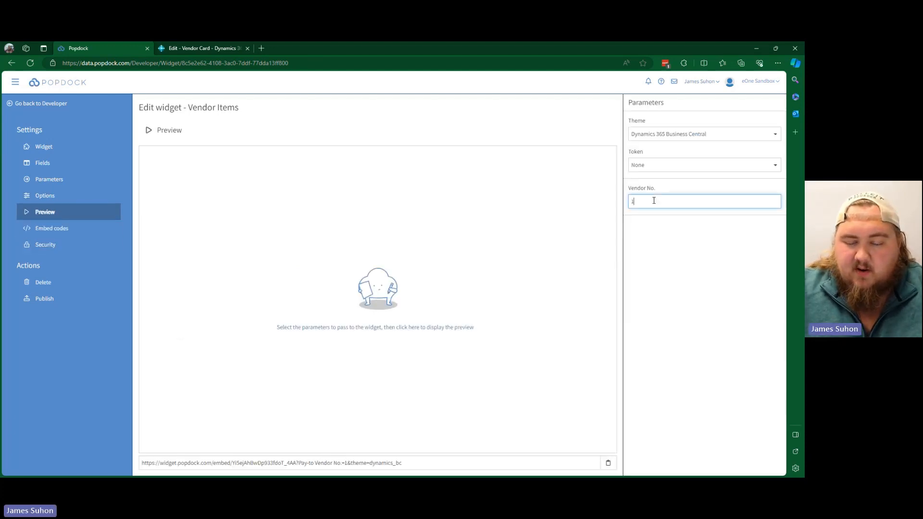
type("0000")
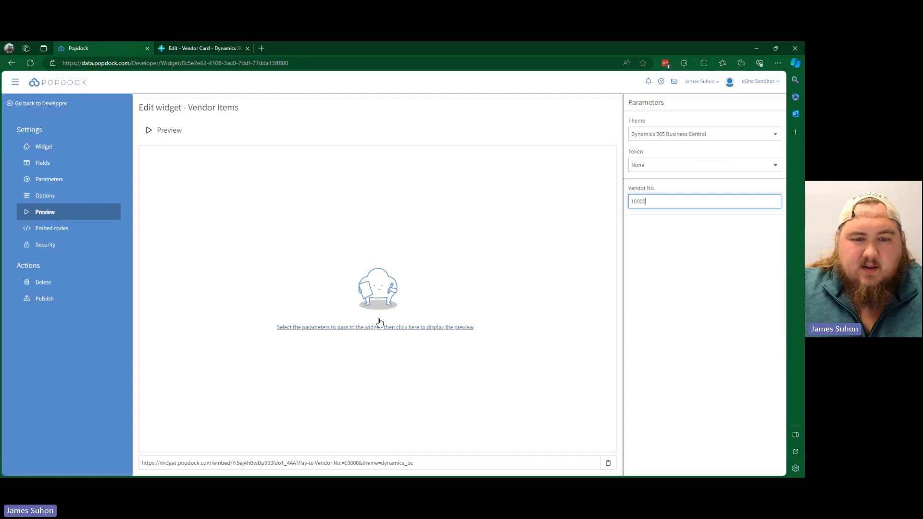
left_click(375, 327)
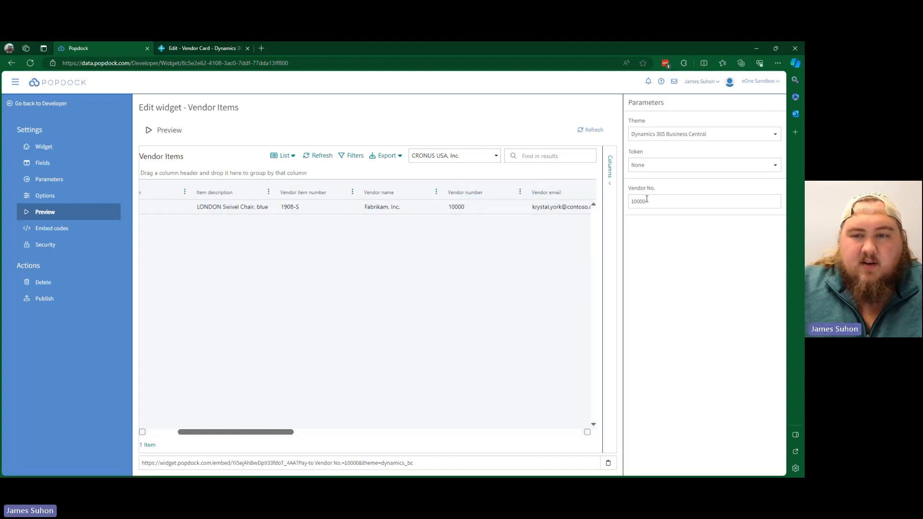
Change Vendor No. to 20000 and refresh the preview to show First Up Consultants' item
type("200")
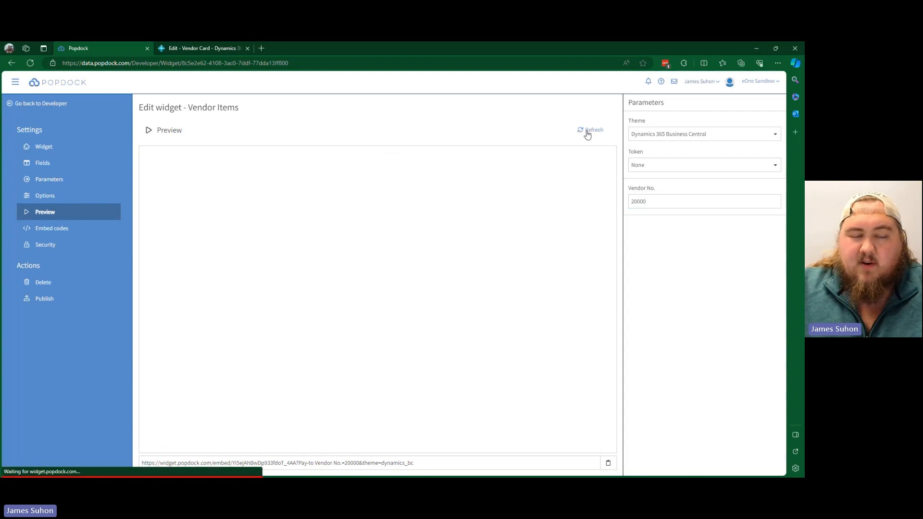
left_click(593, 129)
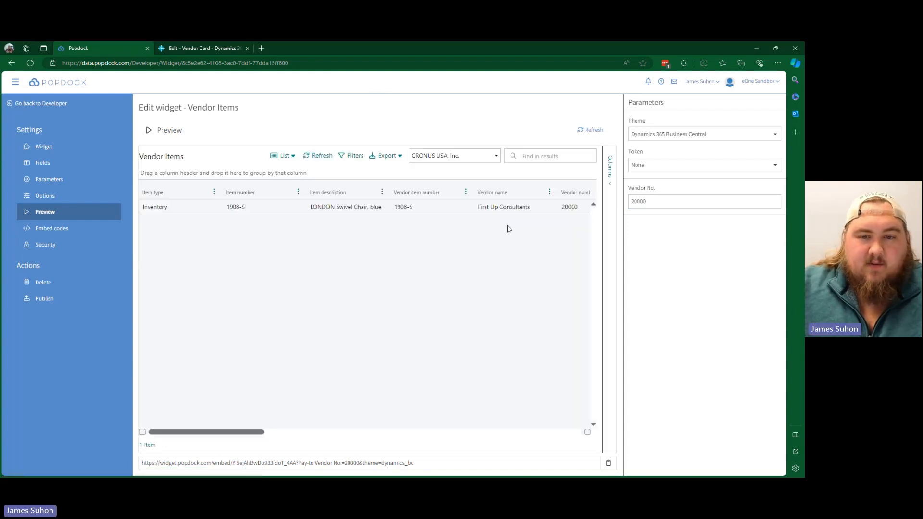
mouse_move(124, 250)
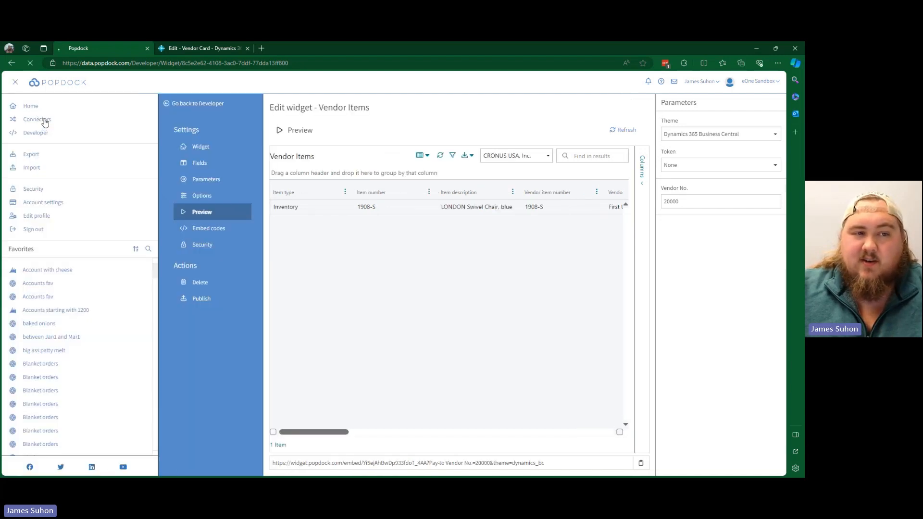
Edit the James Sandbox 2.0 connector and show its Extension resources with Vendor Items unpublished
left_click(37, 119)
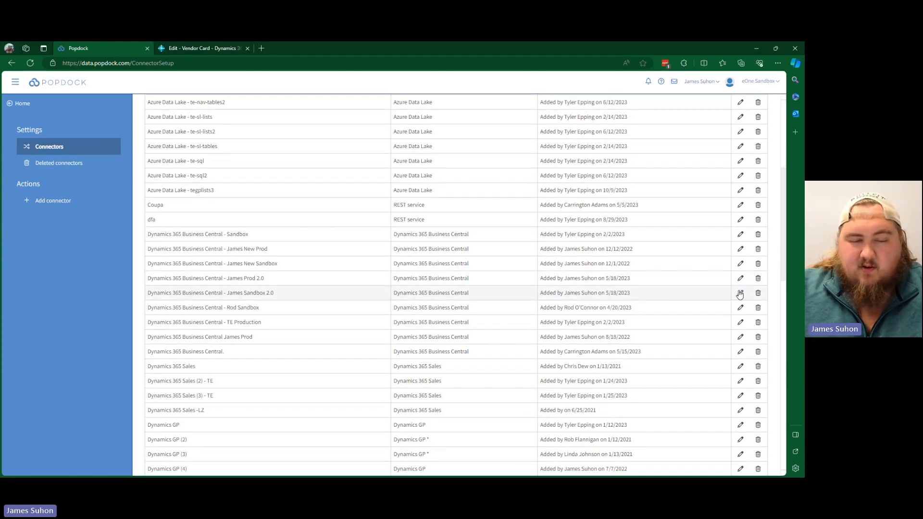
left_click(740, 292)
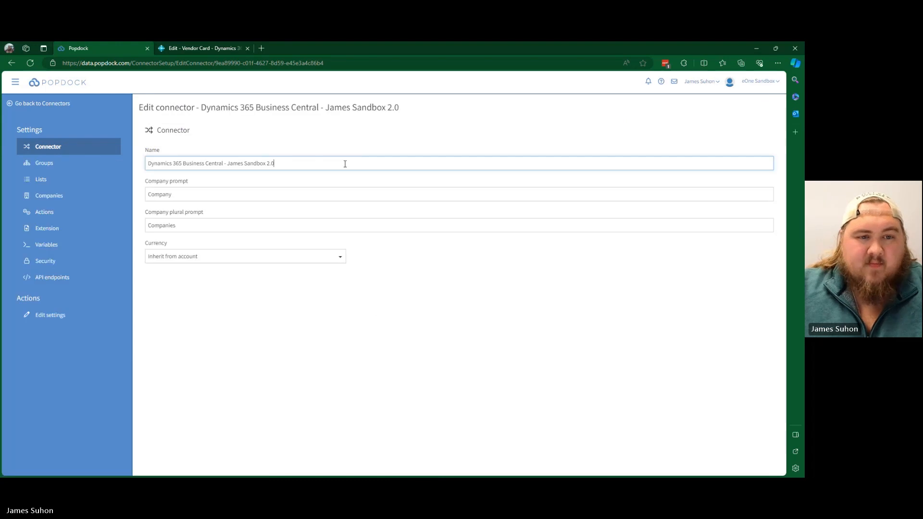
left_click(47, 229)
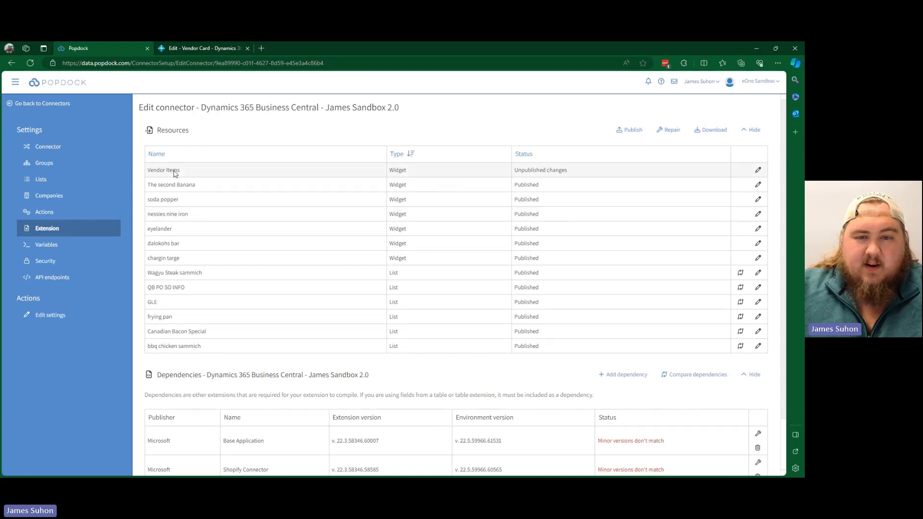
mouse_move(322, 172)
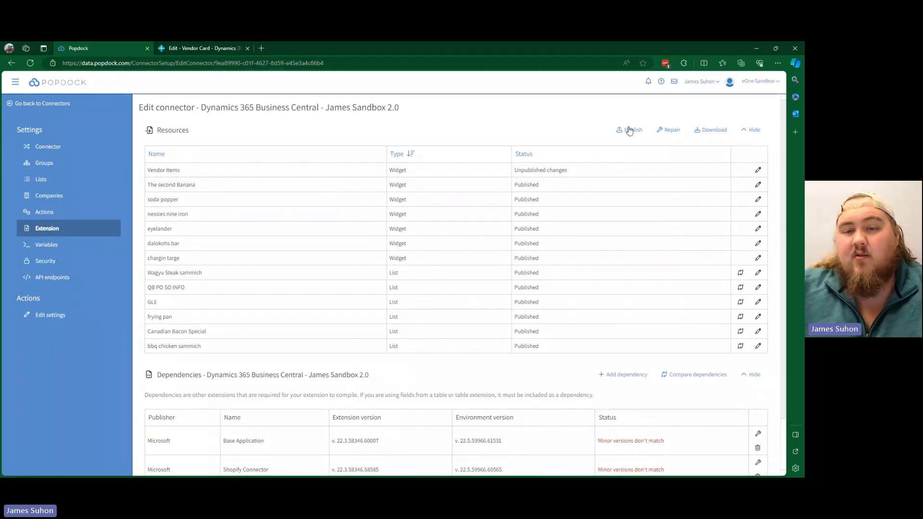
Publish the connector resources with Vendor Items ticked, confirming it published successfully
left_click(630, 130)
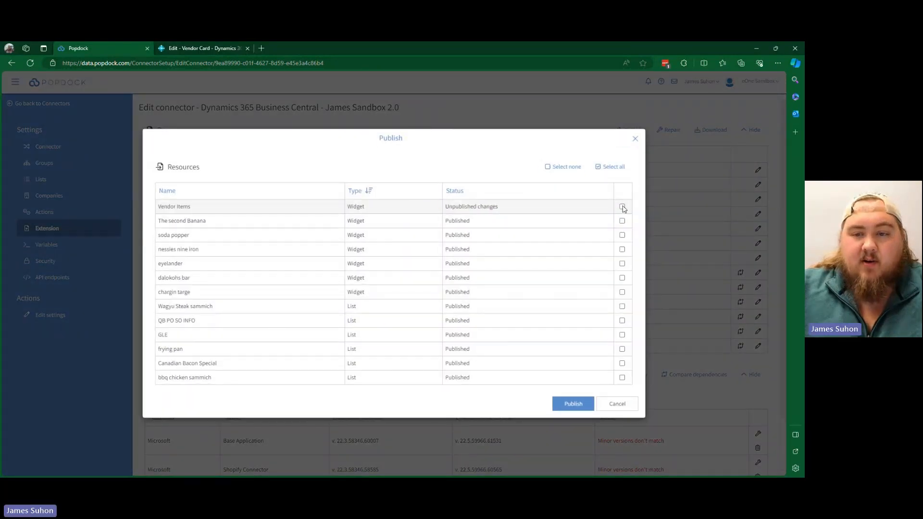
left_click(622, 206)
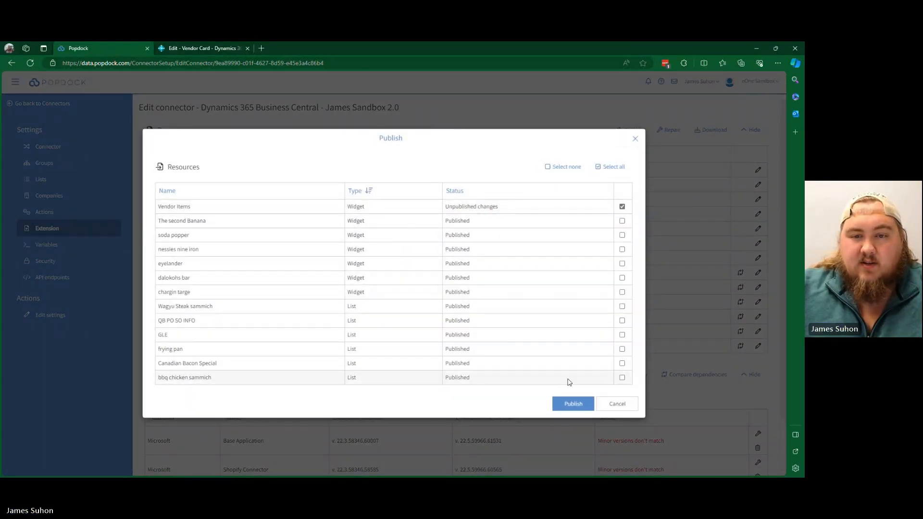
left_click(571, 403)
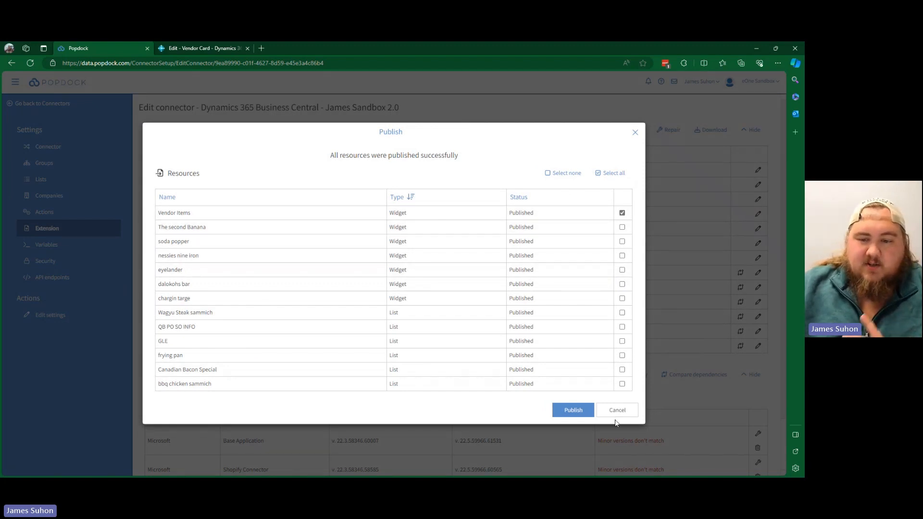
Close the publish results, return to Business Central and go back to the Vendors list
left_click(616, 410)
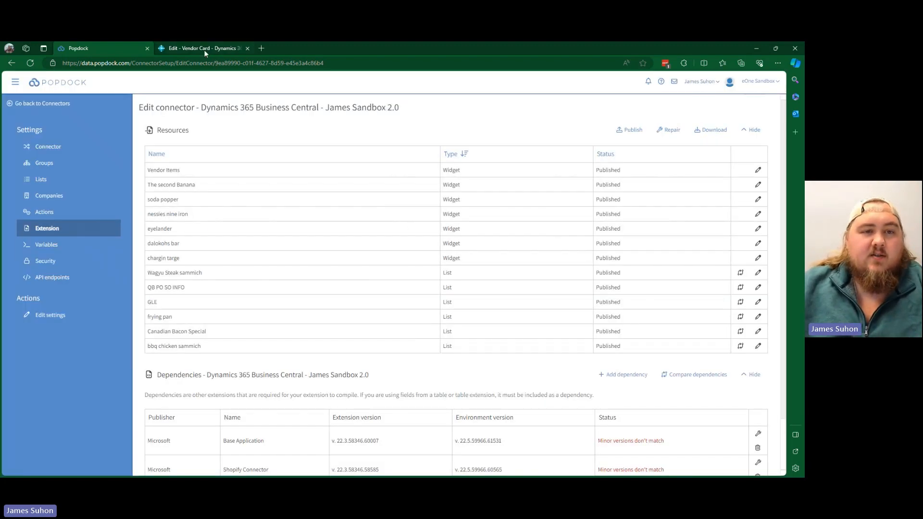
left_click(203, 48)
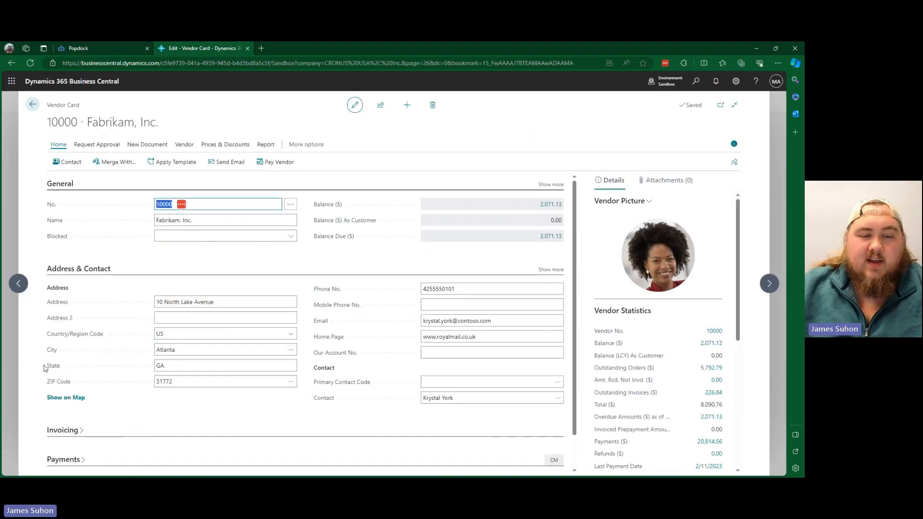
left_click(225, 318)
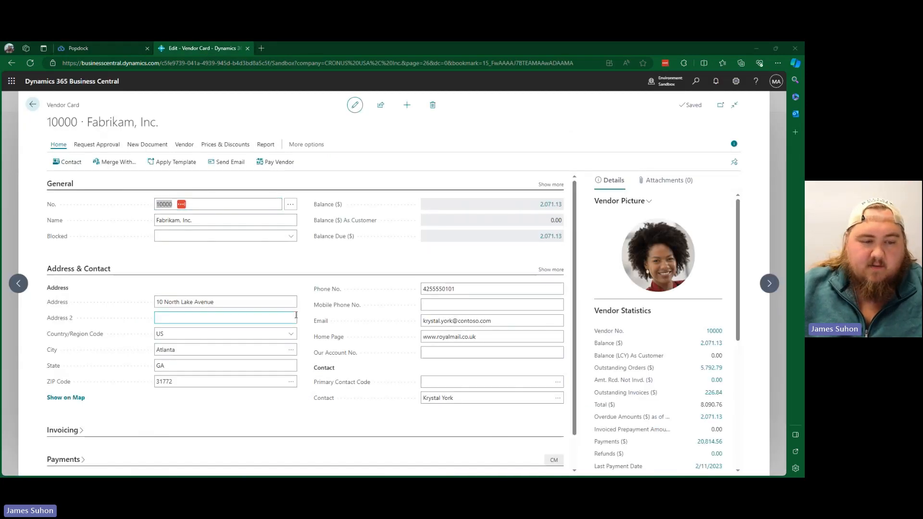
scroll("down", 3)
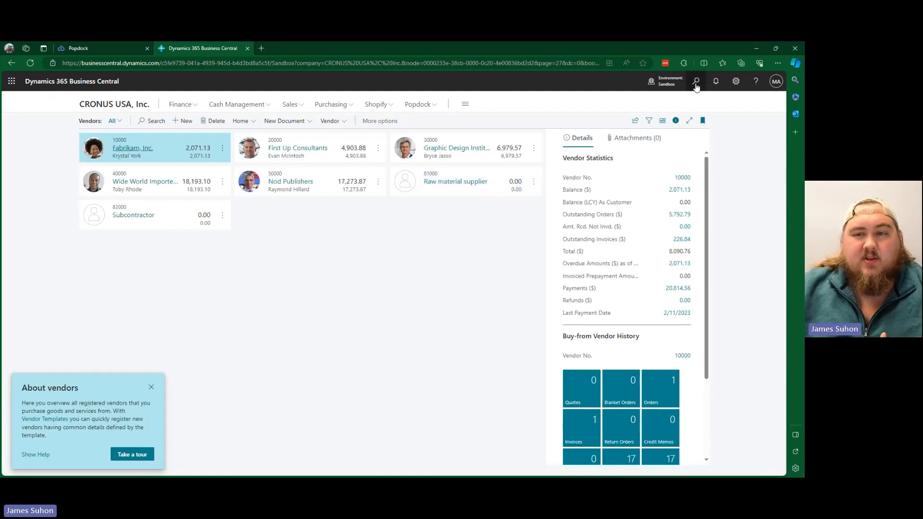
Search for and open the Extension Management page listing the Popdock extensions
left_click(695, 81)
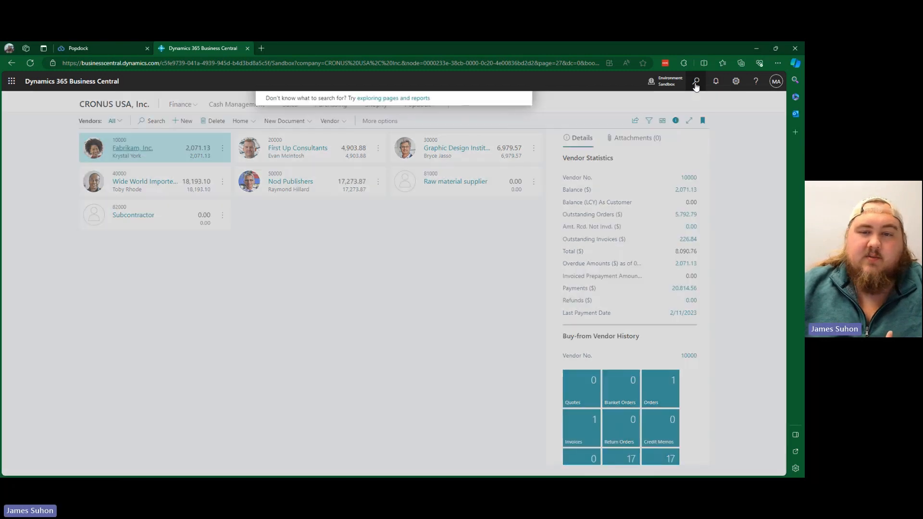
left_click(696, 80)
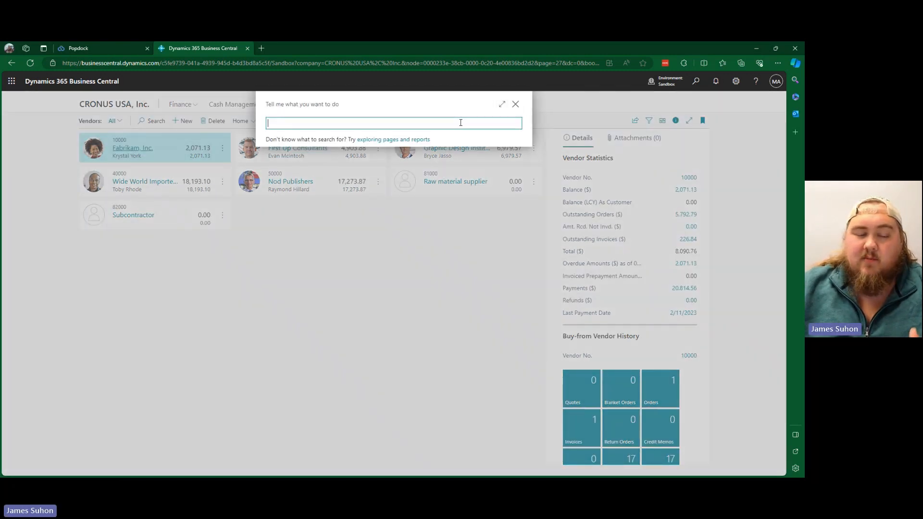
type("extension manag")
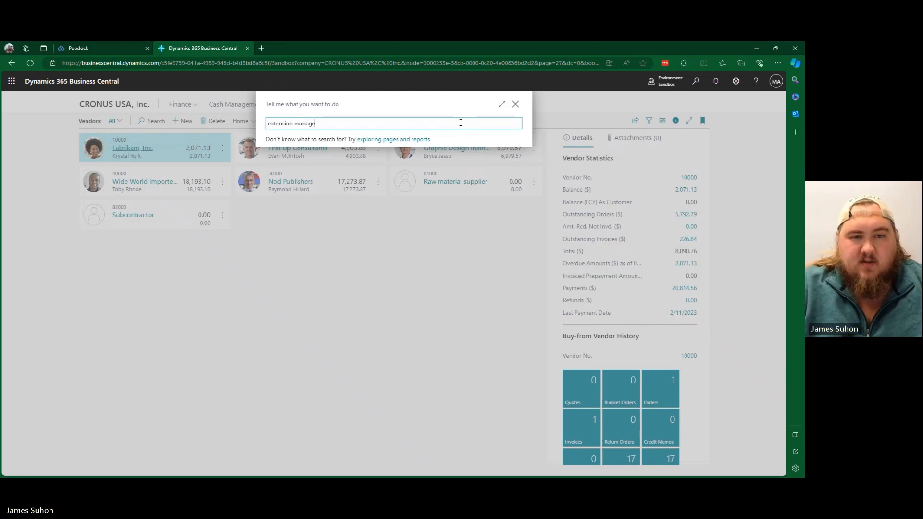
type("extension manage")
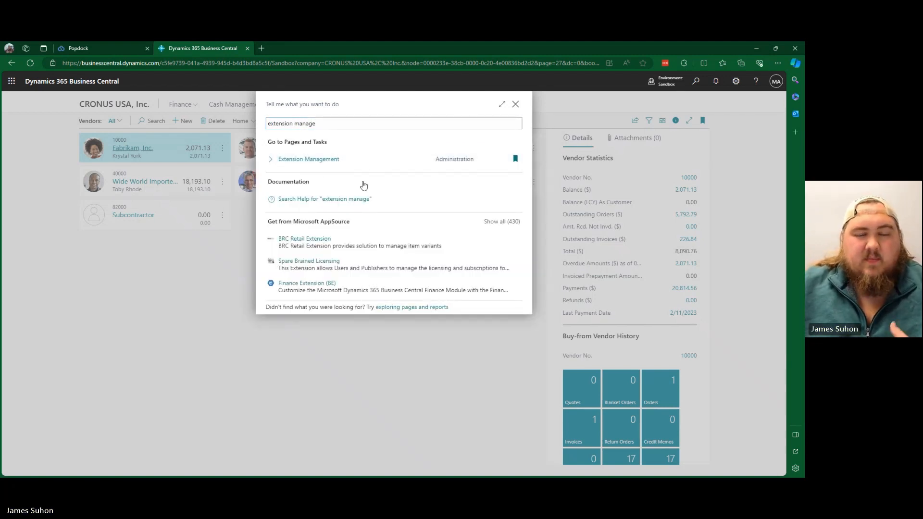
left_click(307, 159)
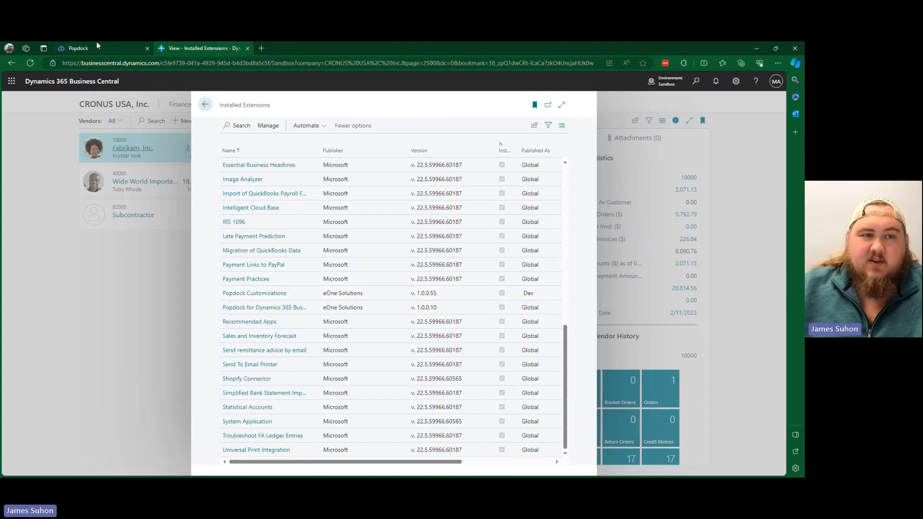
Back on the Popdock connector page, expand the extension's options section
left_click(78, 48)
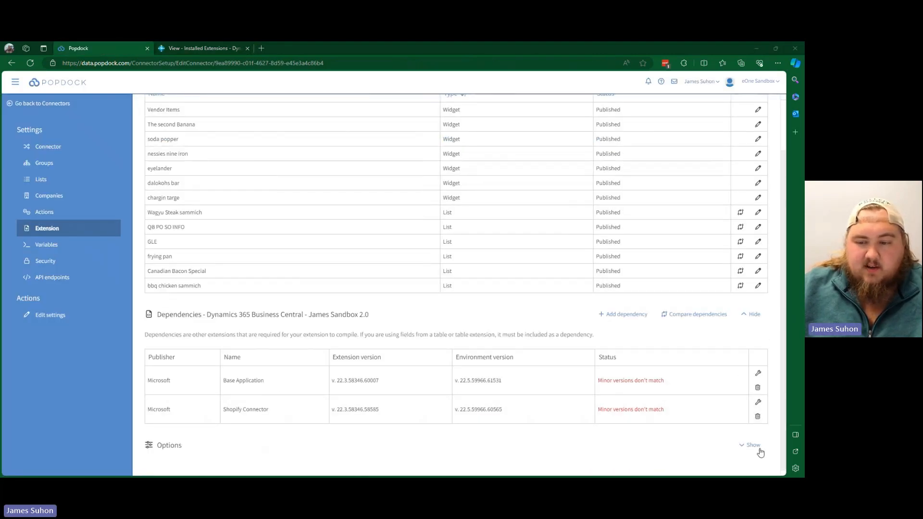
left_click(753, 445)
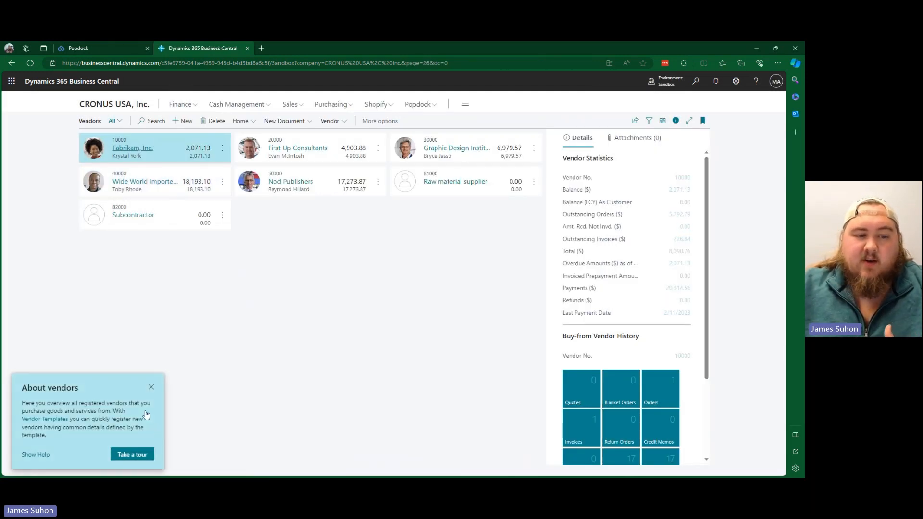
Open Fabrikam, Inc.'s vendor card and scroll to its embedded Vendor Items part
left_click(132, 148)
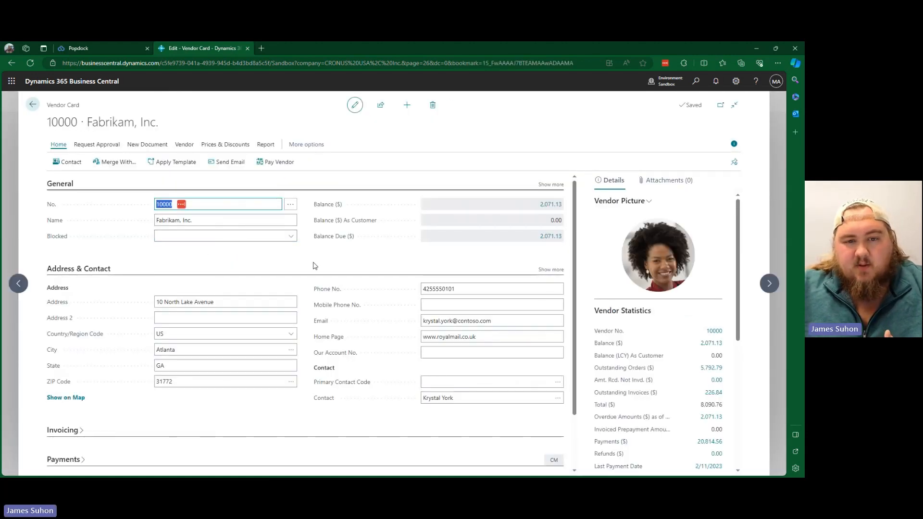
scroll("down", 3)
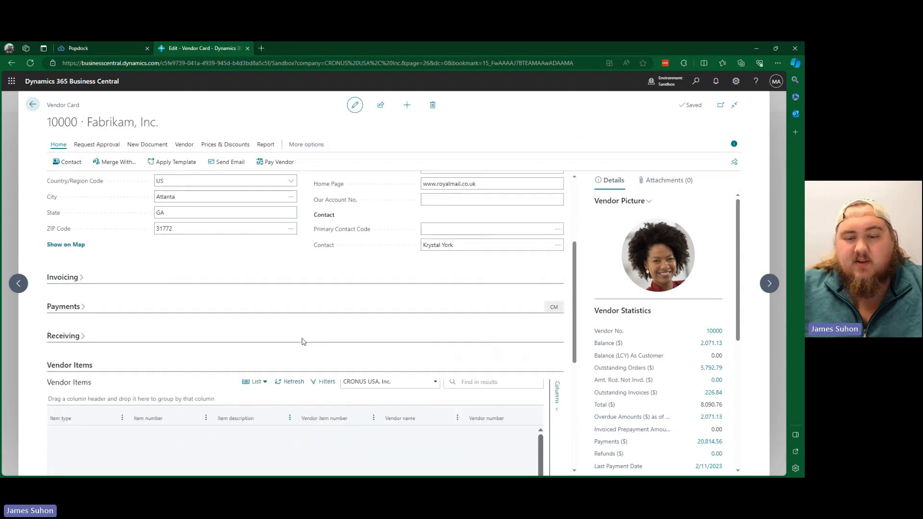
scroll("down", 3)
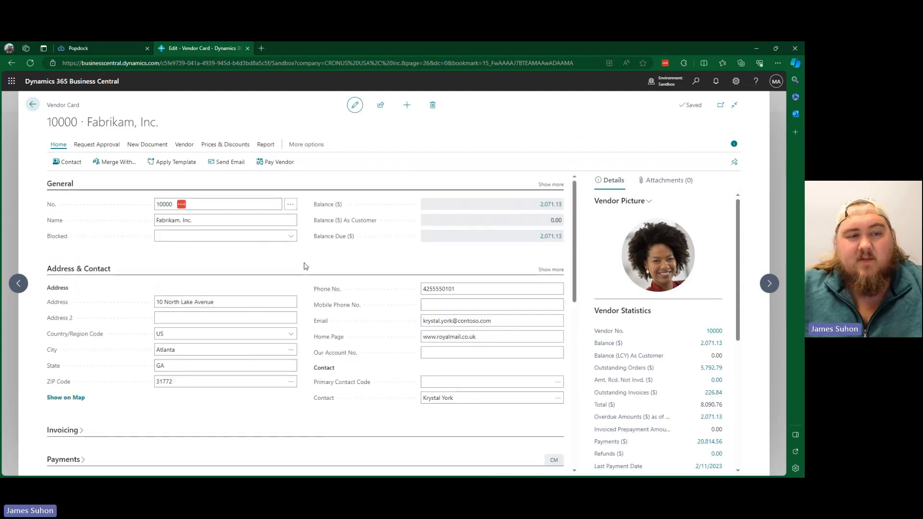
mouse_move(615, 277)
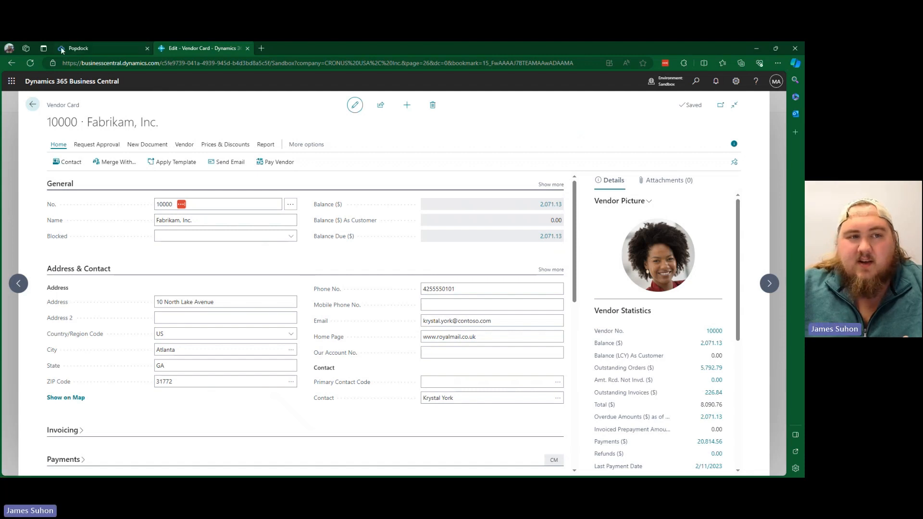
In Popdock's Developer area, add a new widget named Fact box of type Cards
left_click(100, 49)
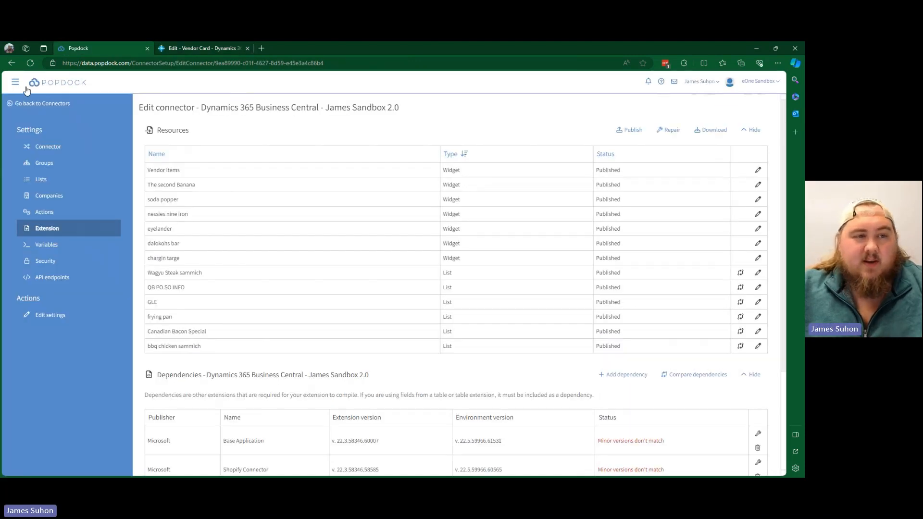
left_click(15, 81)
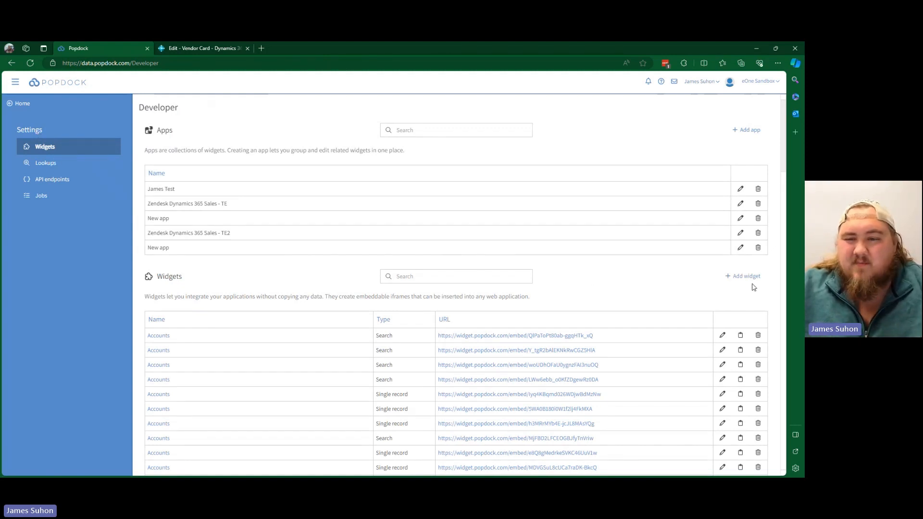
left_click(744, 275)
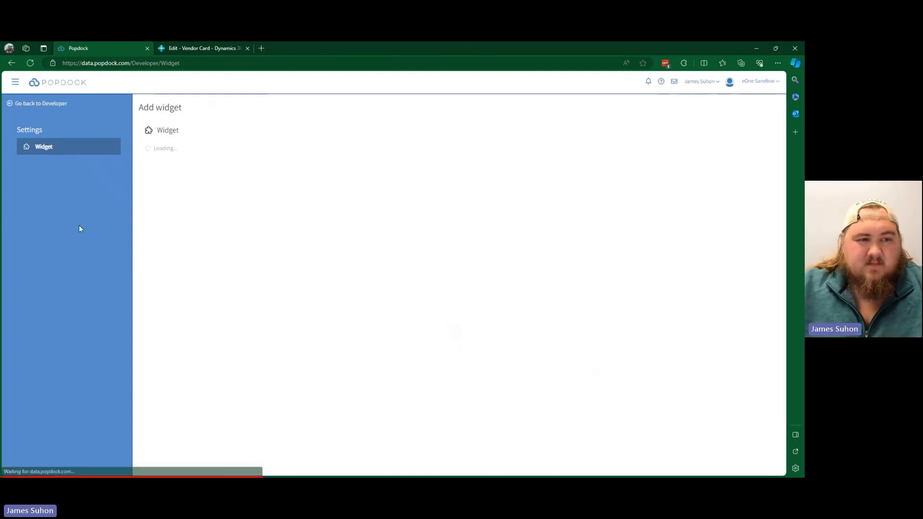
type("Fact box")
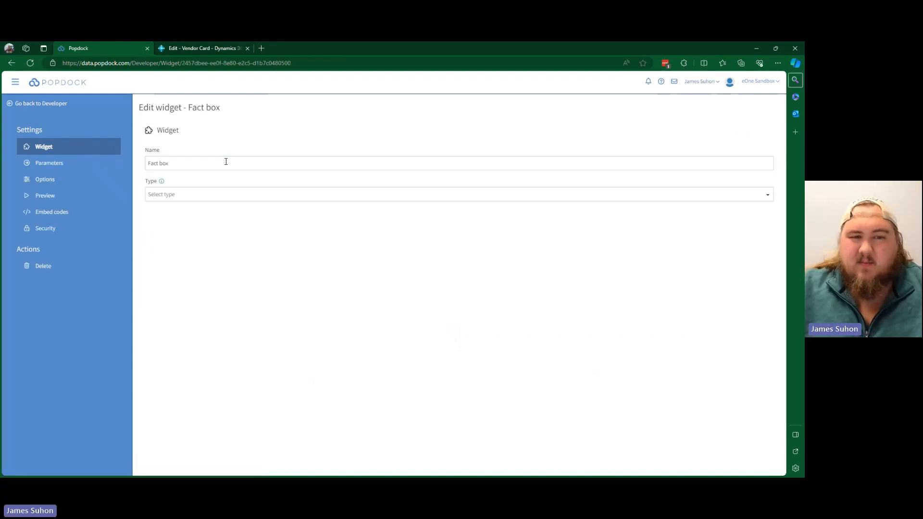
left_click(458, 194)
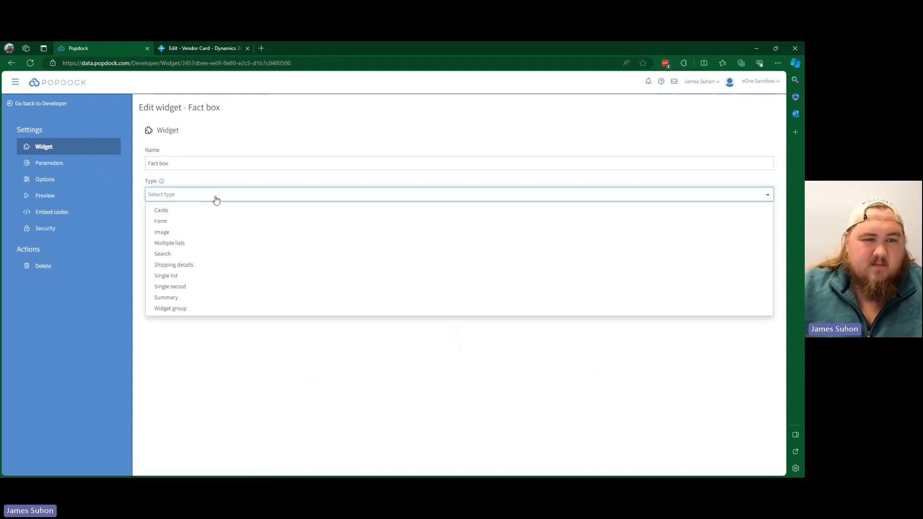
left_click(161, 211)
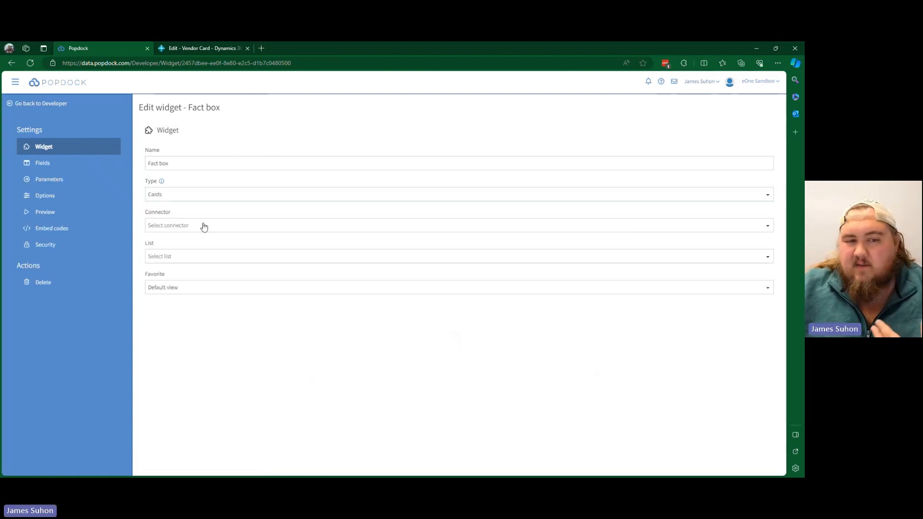
Connect it to the James Sandbox 2.0 connector, CRONUS USA, Inc. and the Vendor items list
left_click(458, 225)
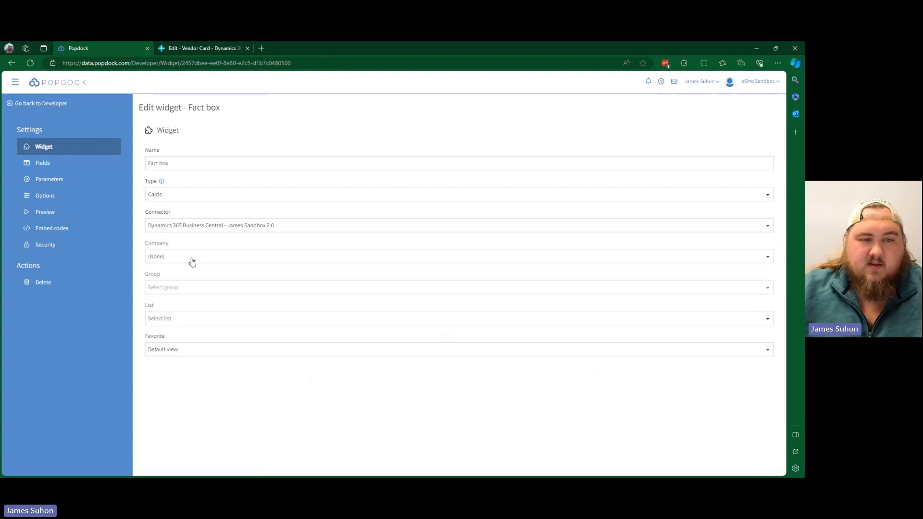
left_click(457, 288)
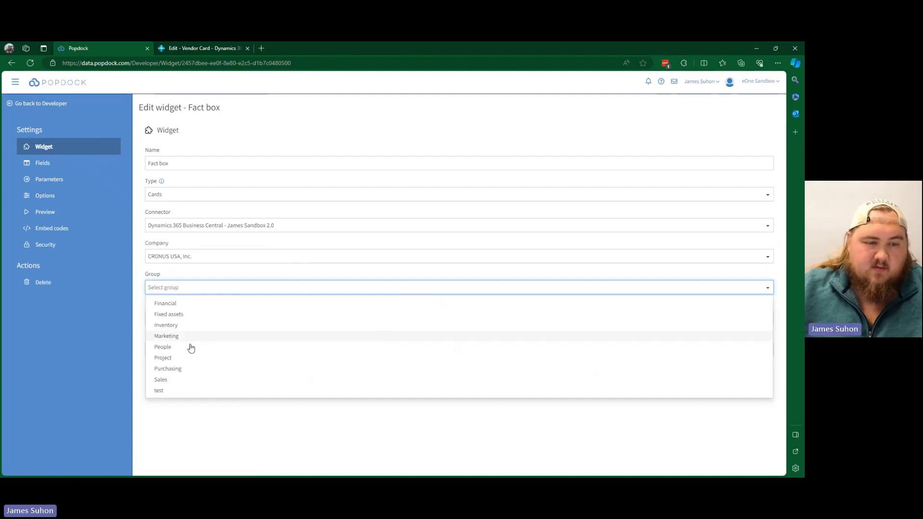
left_click(167, 368)
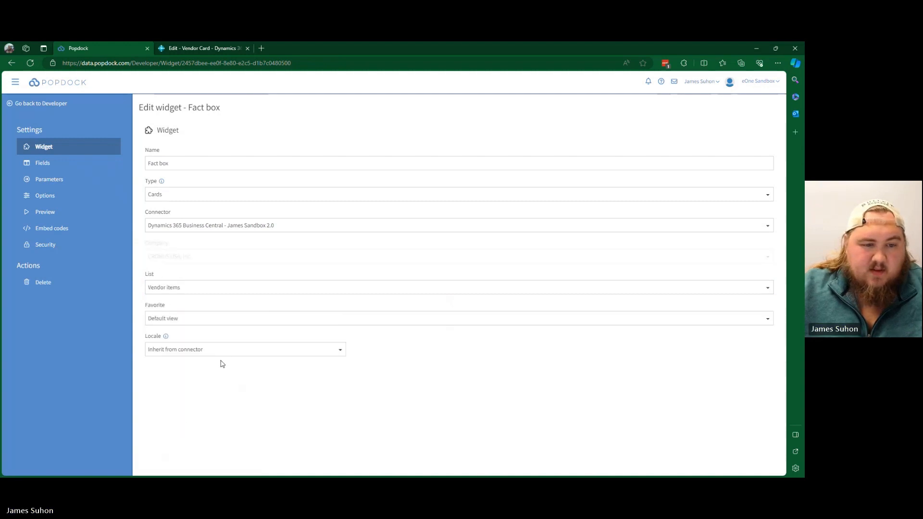
Add the Item description, Item number, Vendor item number and Vendor name fields to the widget
left_click(43, 163)
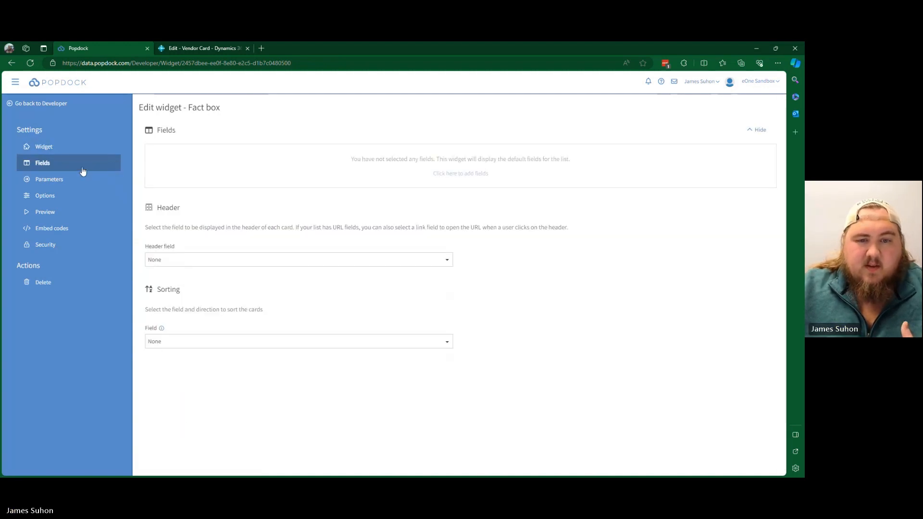
left_click(459, 173)
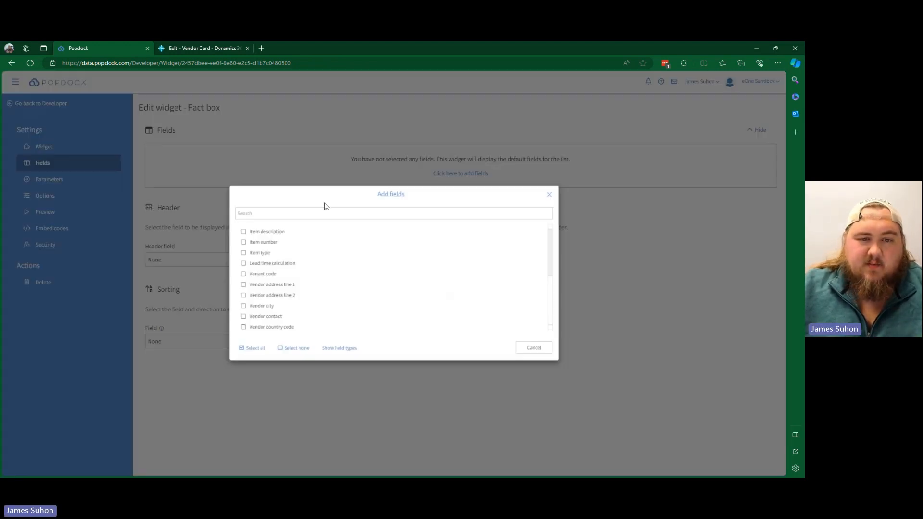
left_click(244, 231)
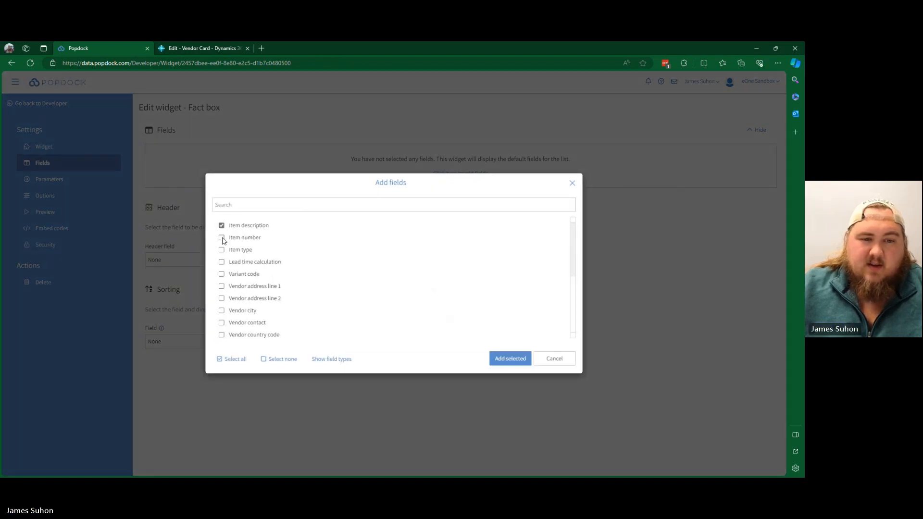
left_click(222, 238)
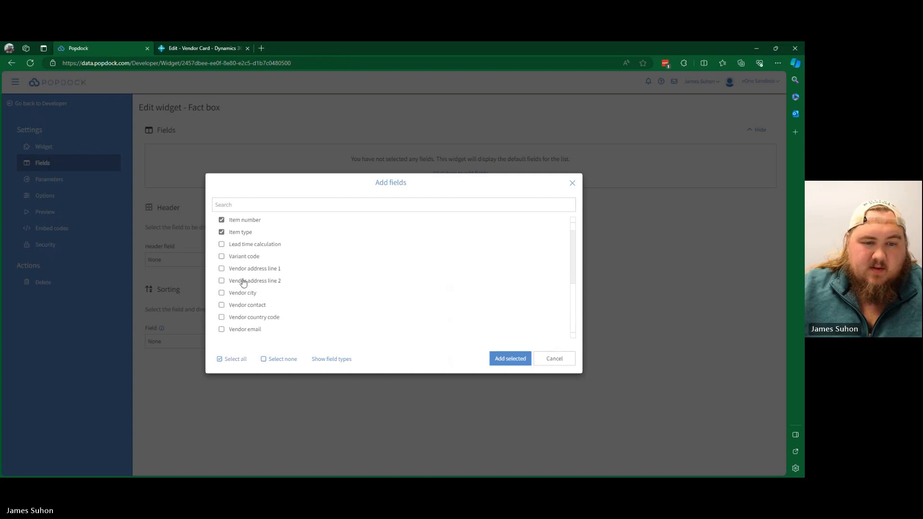
scroll("down", 3)
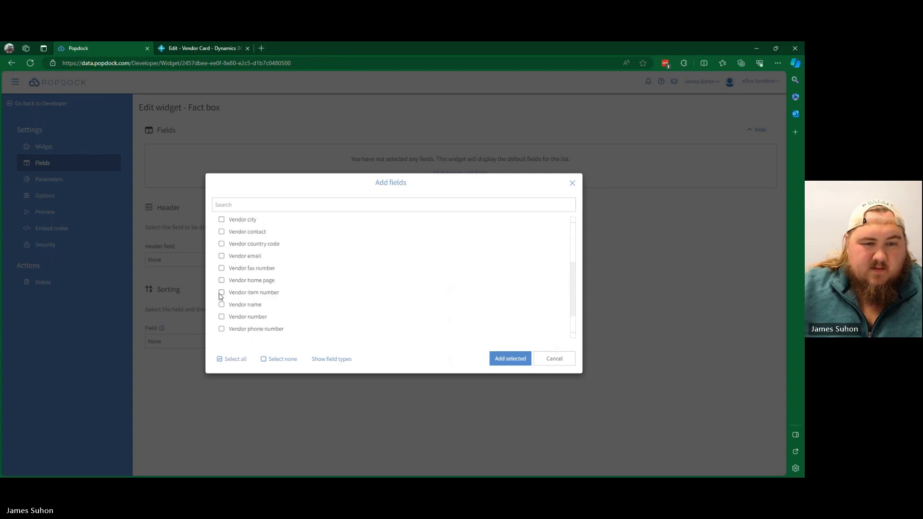
left_click(221, 292)
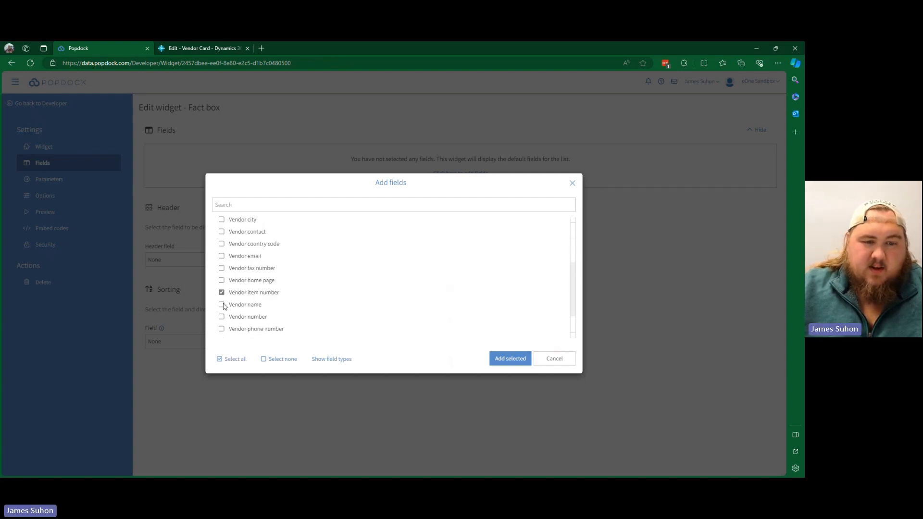
left_click(222, 304)
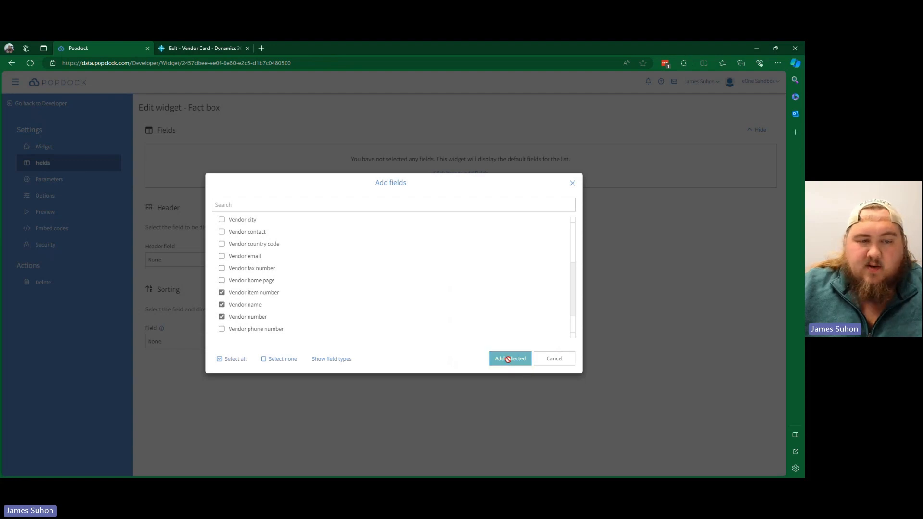
left_click(510, 359)
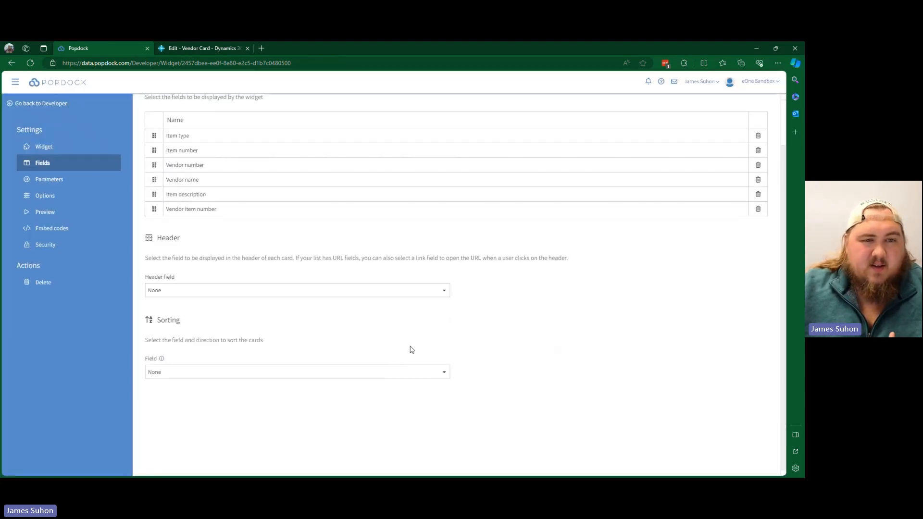
Set the card header field to Vendor number
left_click(296, 289)
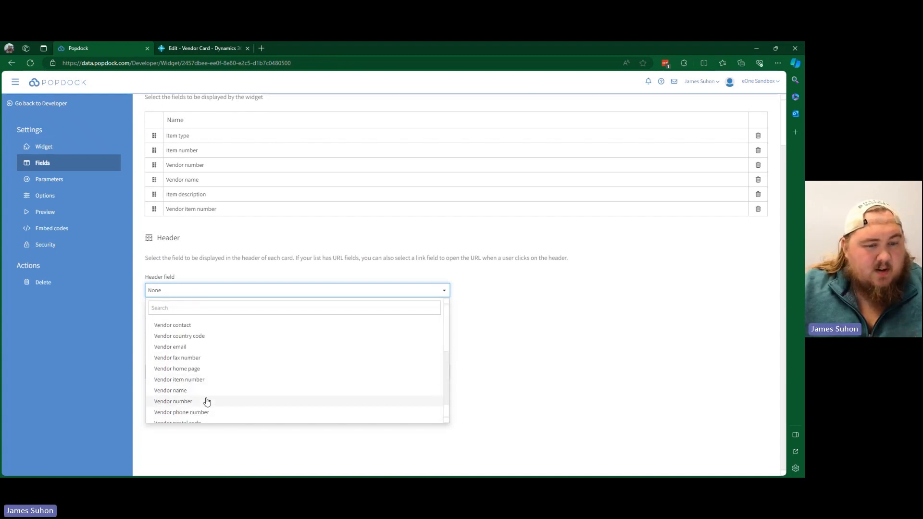
left_click(173, 401)
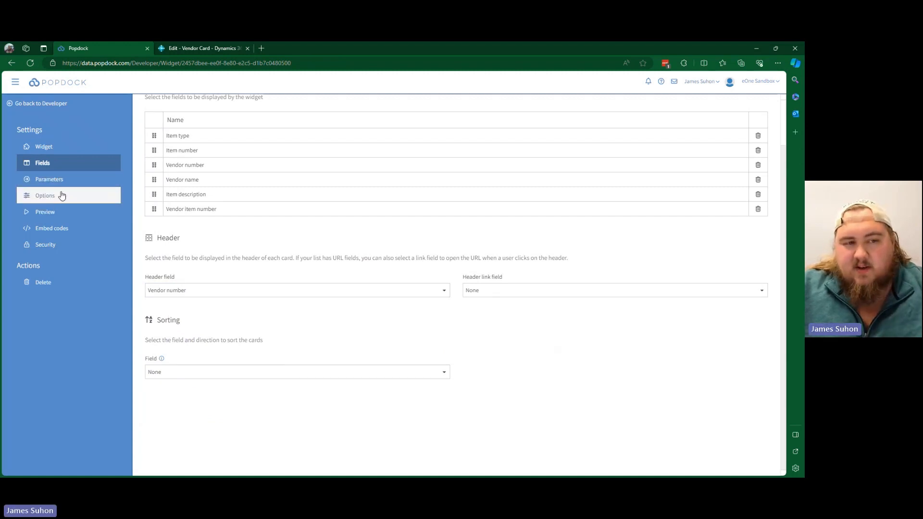
Preview the cards headed by vendor numbers 10000, 20000, 30000 and 50000
left_click(45, 212)
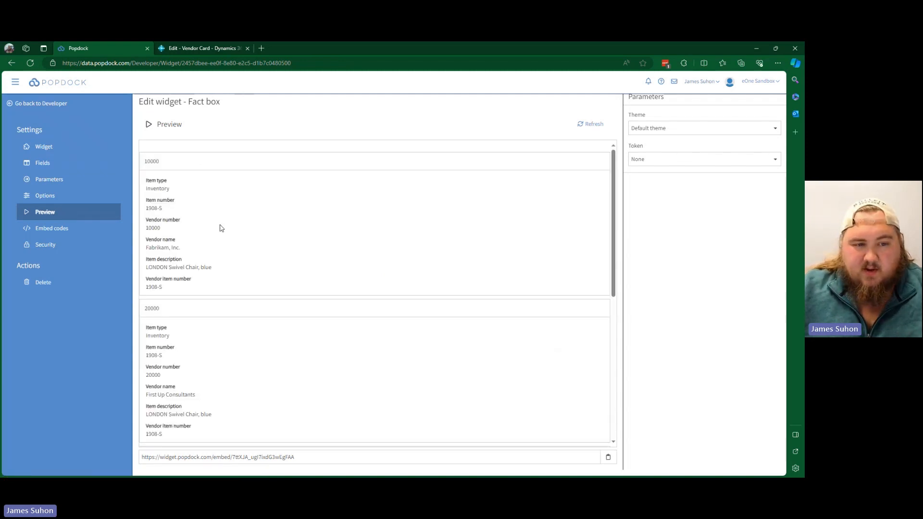
scroll("down", 3)
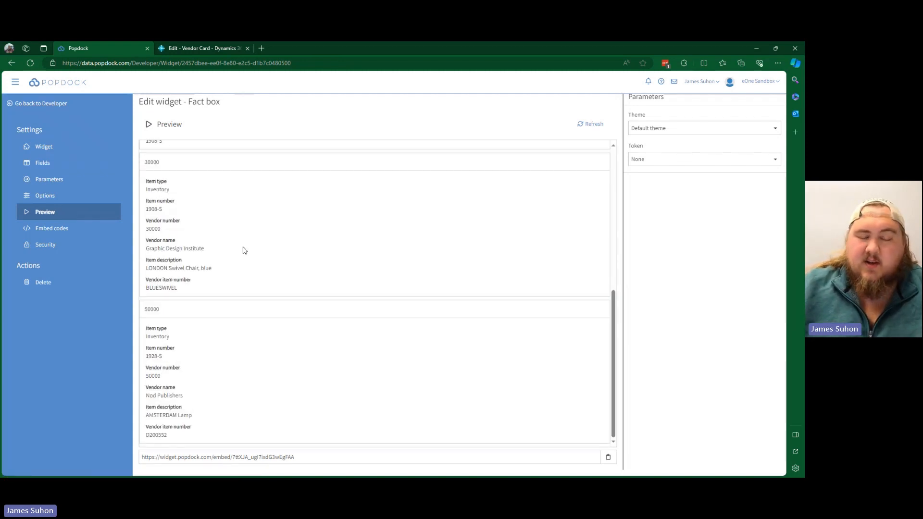